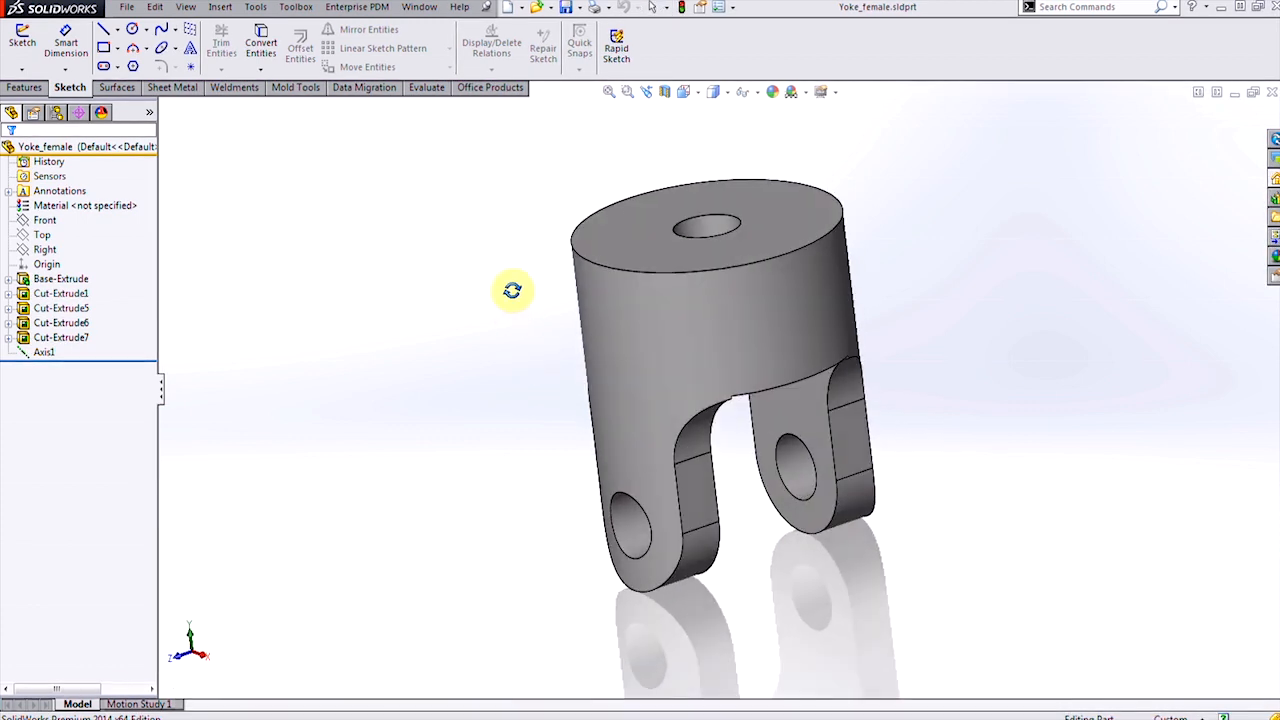
- Make a drawing from the open Yoke_female part using the A_QuickDrawing template from YouTube Templates
left_click(520, 8)
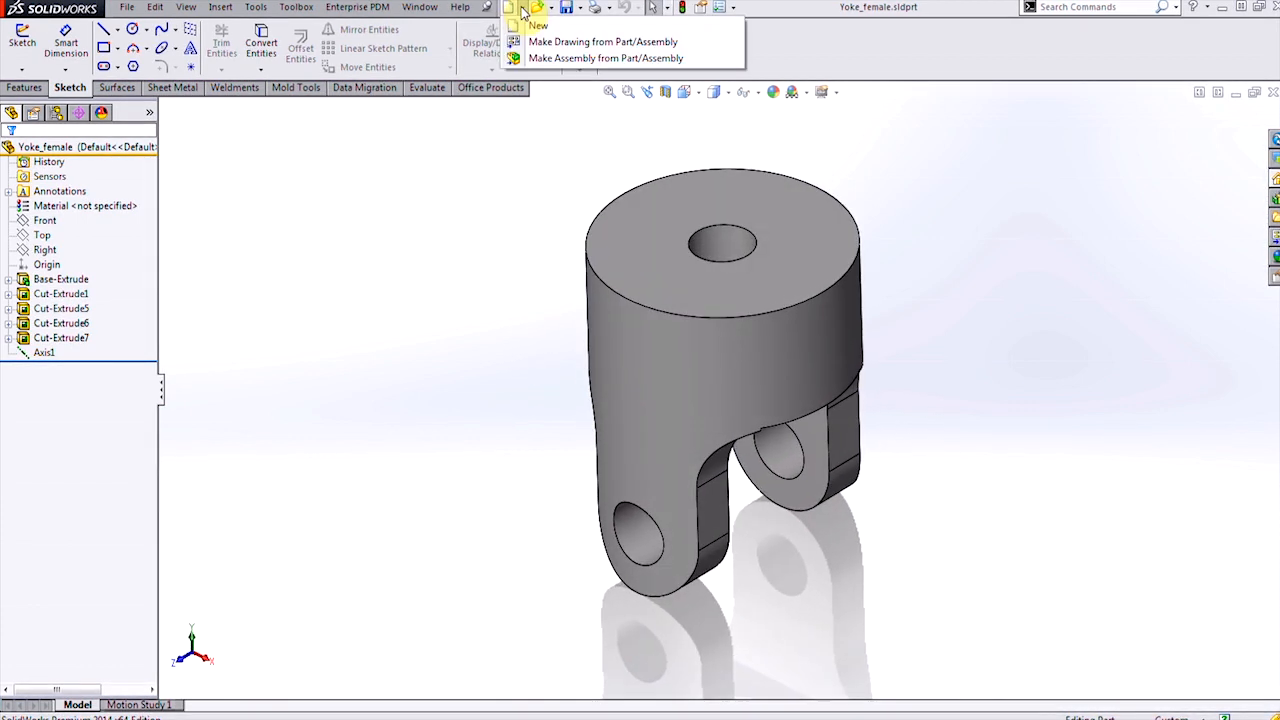
left_click(538, 24)
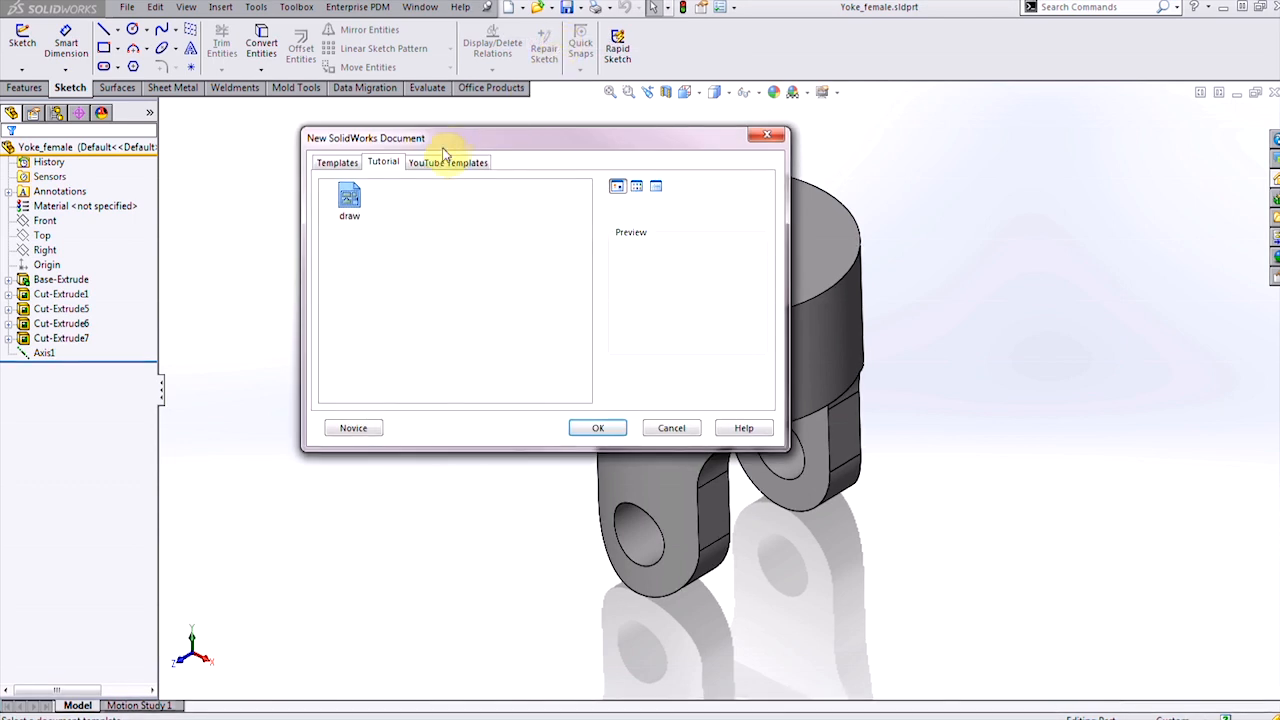
left_click(448, 162)
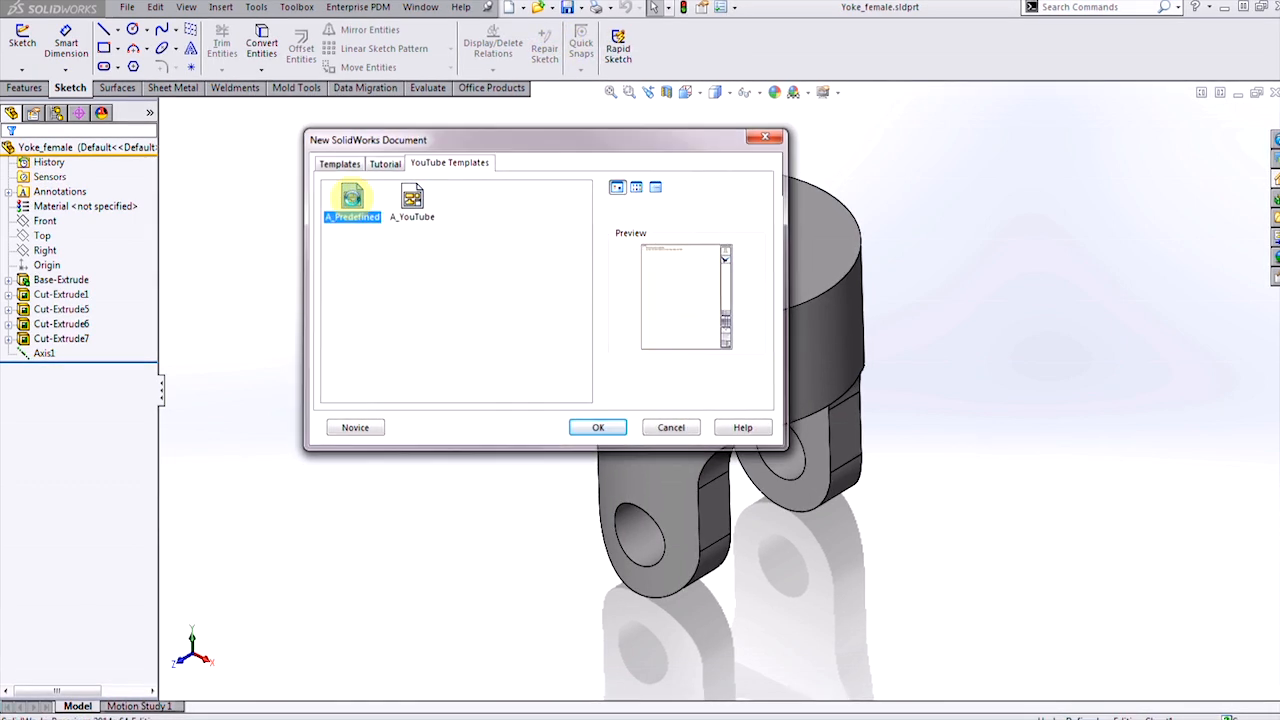
left_click(598, 428)
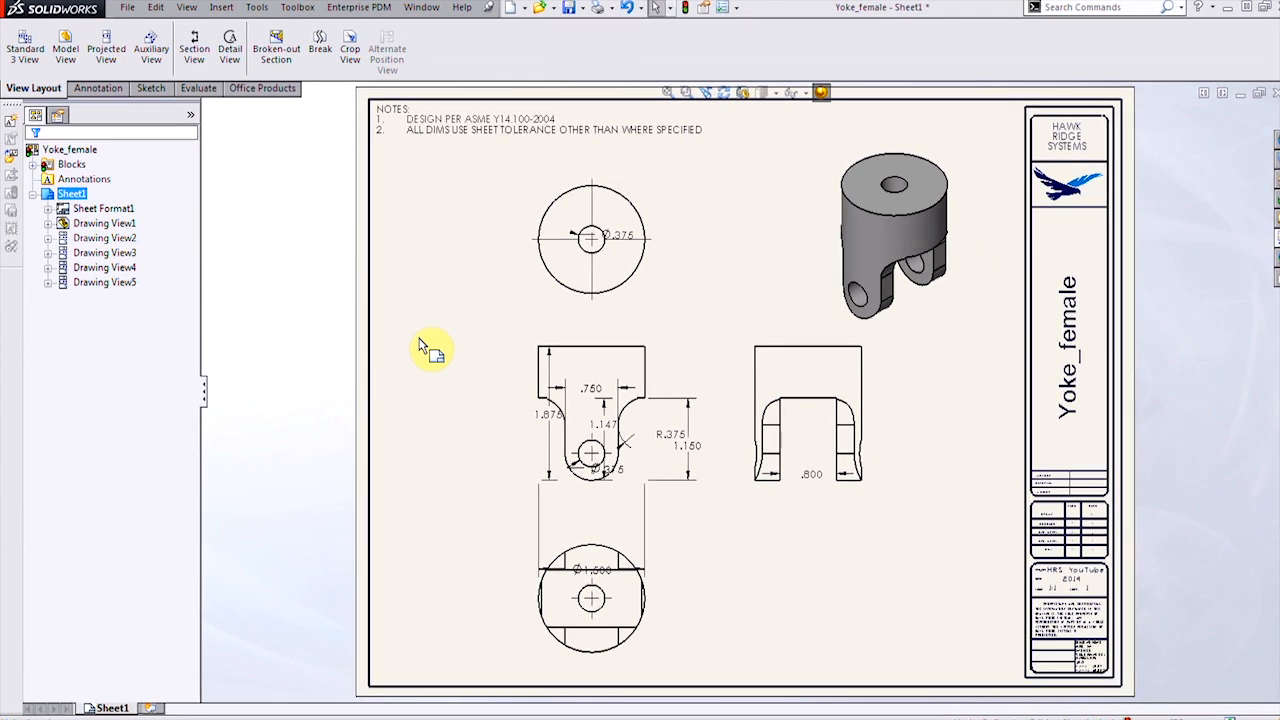
- Inspect the generated Yoke_female drawing, then start a brand-new document
left_click(590, 384)
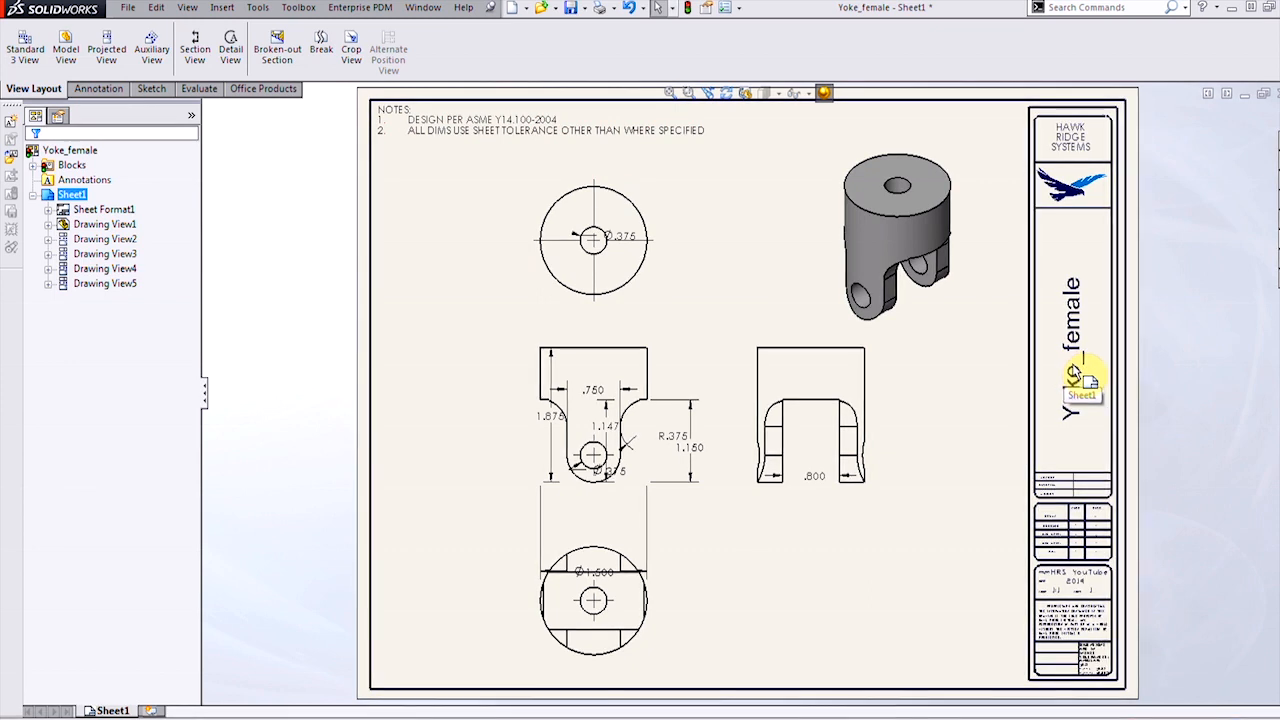
mouse_move(1090, 340)
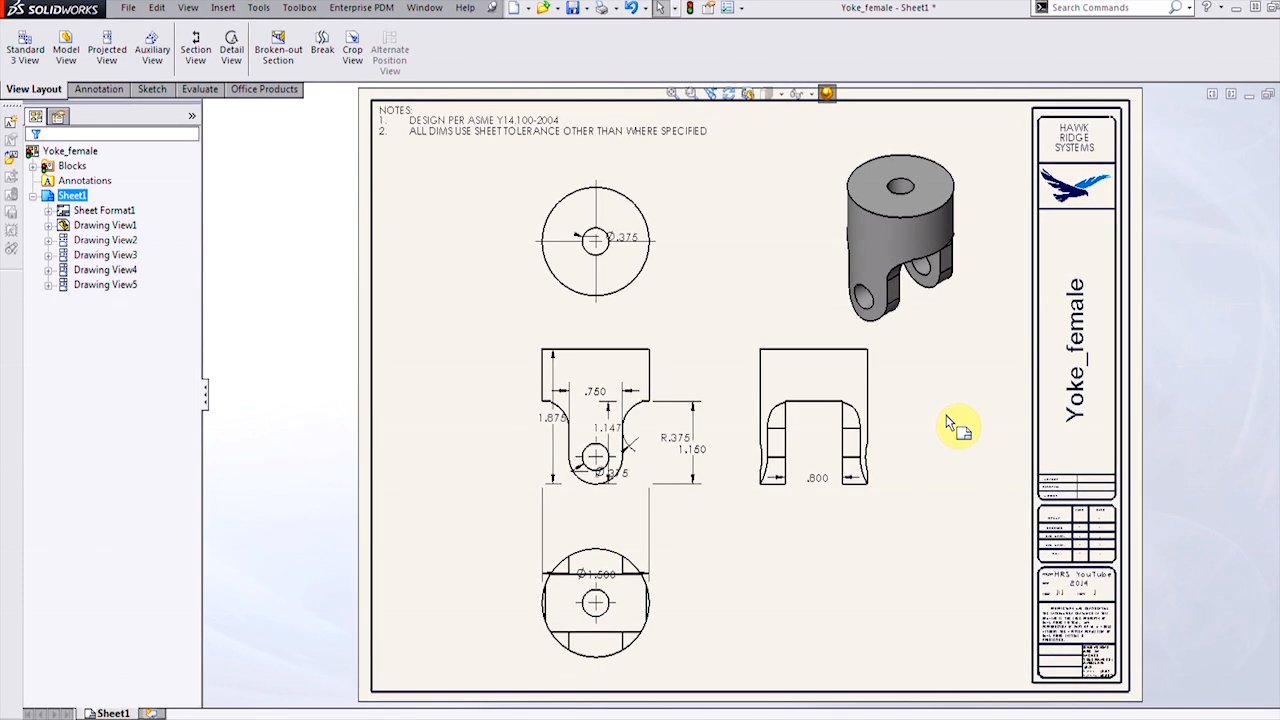
left_click(512, 8)
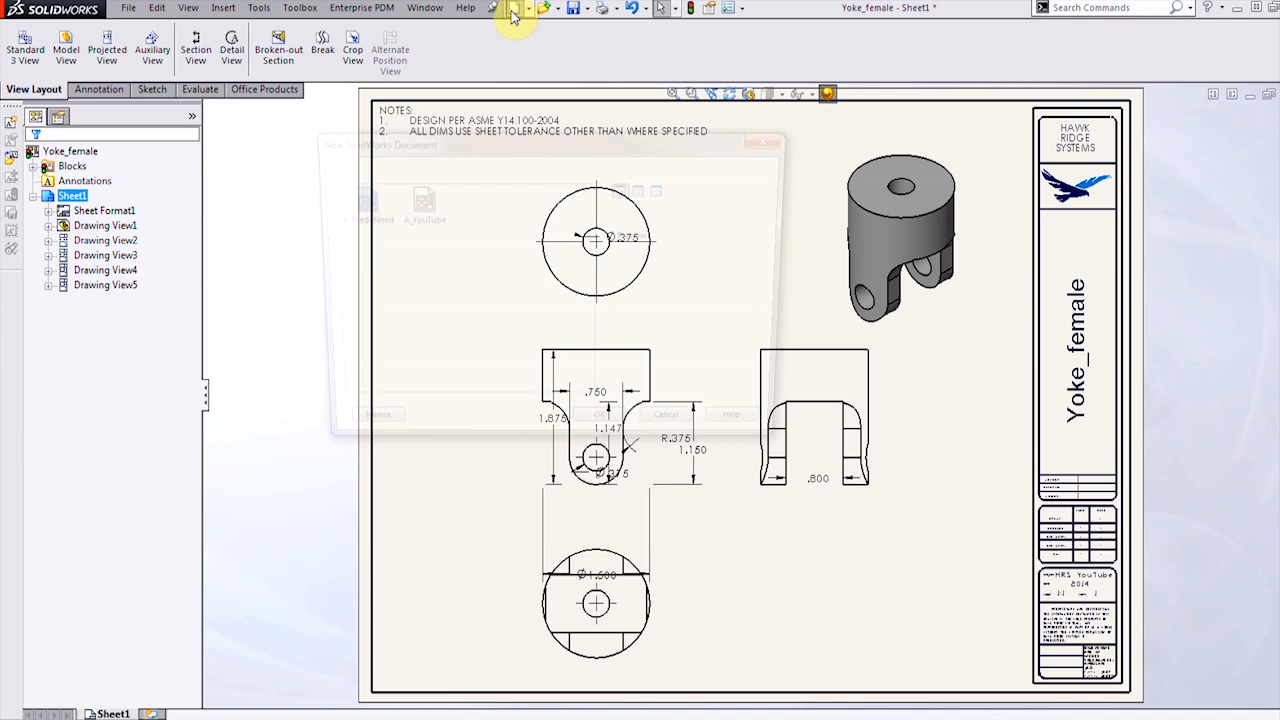
- Create blank drawing Draw5 from the A_YouTube drawing template
left_click(512, 8)
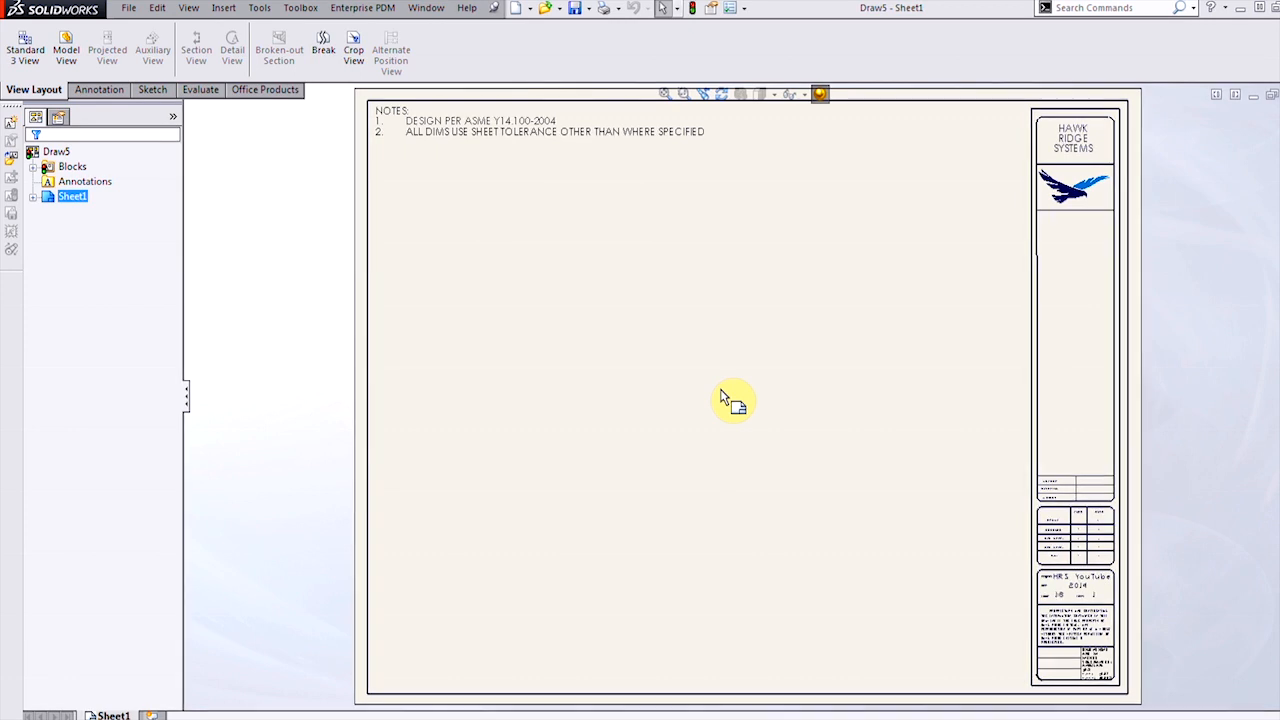
mouse_move(702, 350)
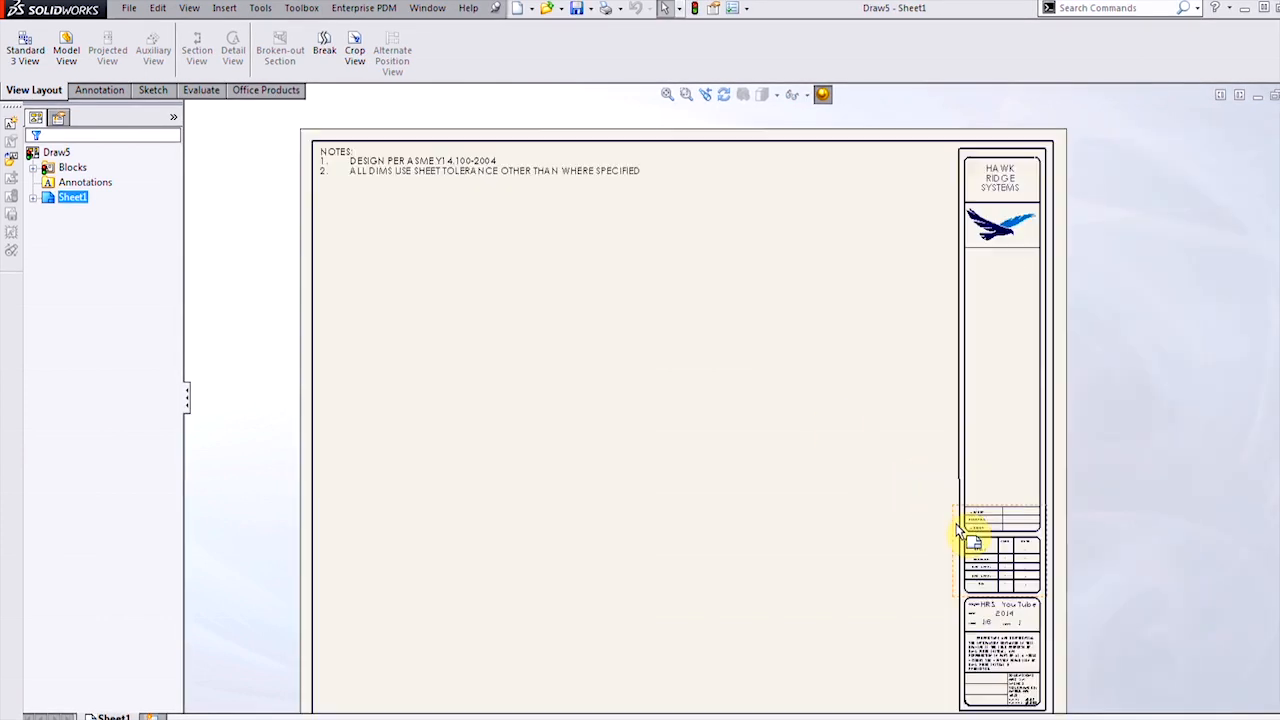
- Edit the sheet format and begin linking the large title-block note to a property
right_click(960, 536)
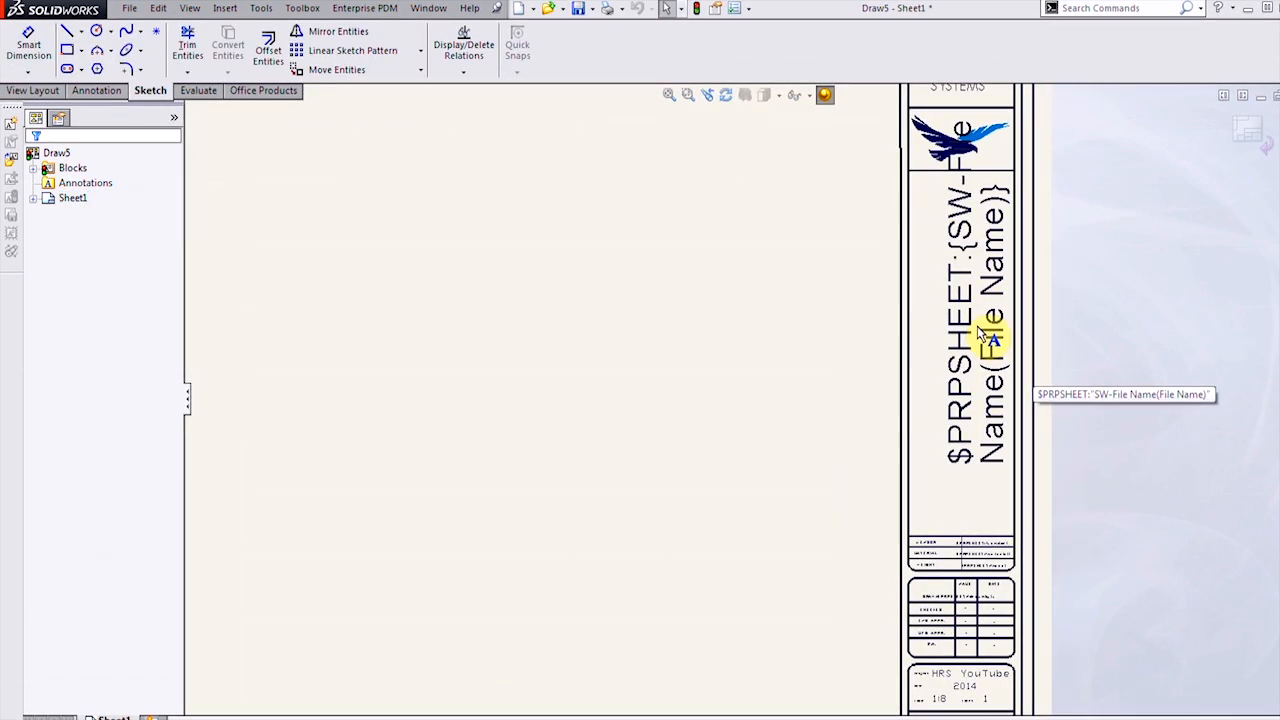
double_click(980, 340)
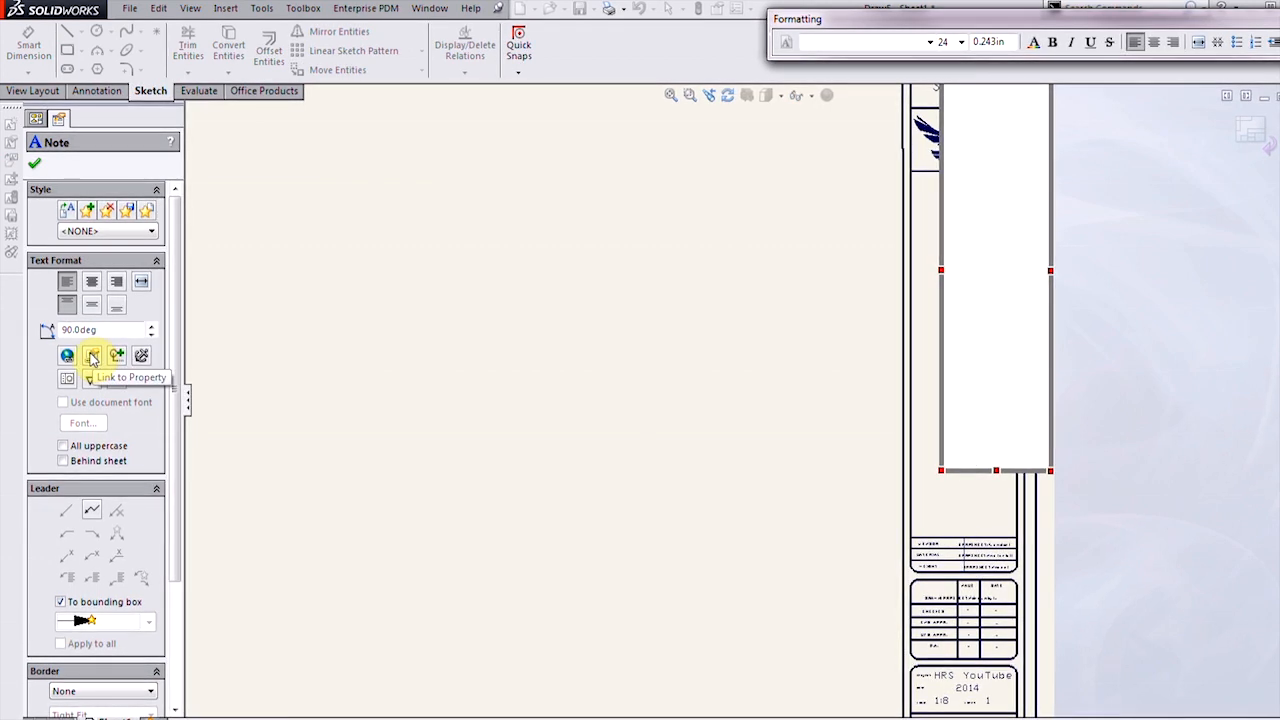
left_click(92, 356)
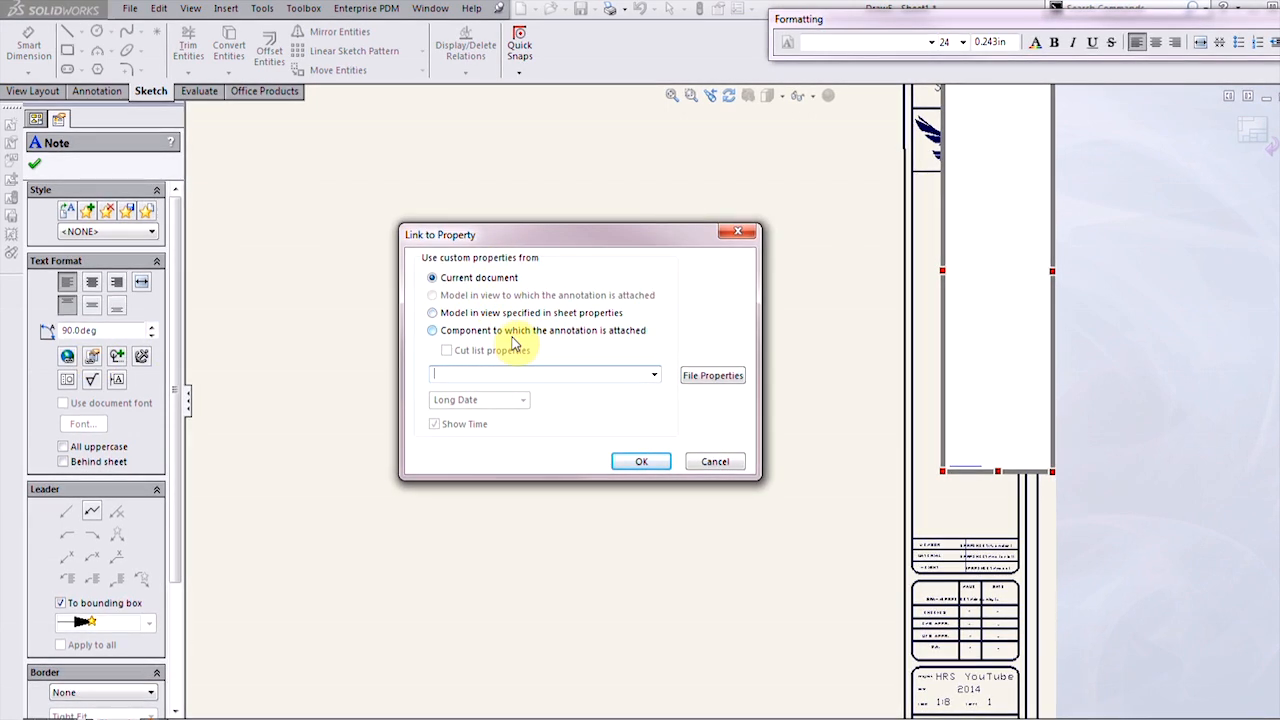
- Link the note to the SW-File Name property of the model in view specified in sheet properties
left_click(432, 312)
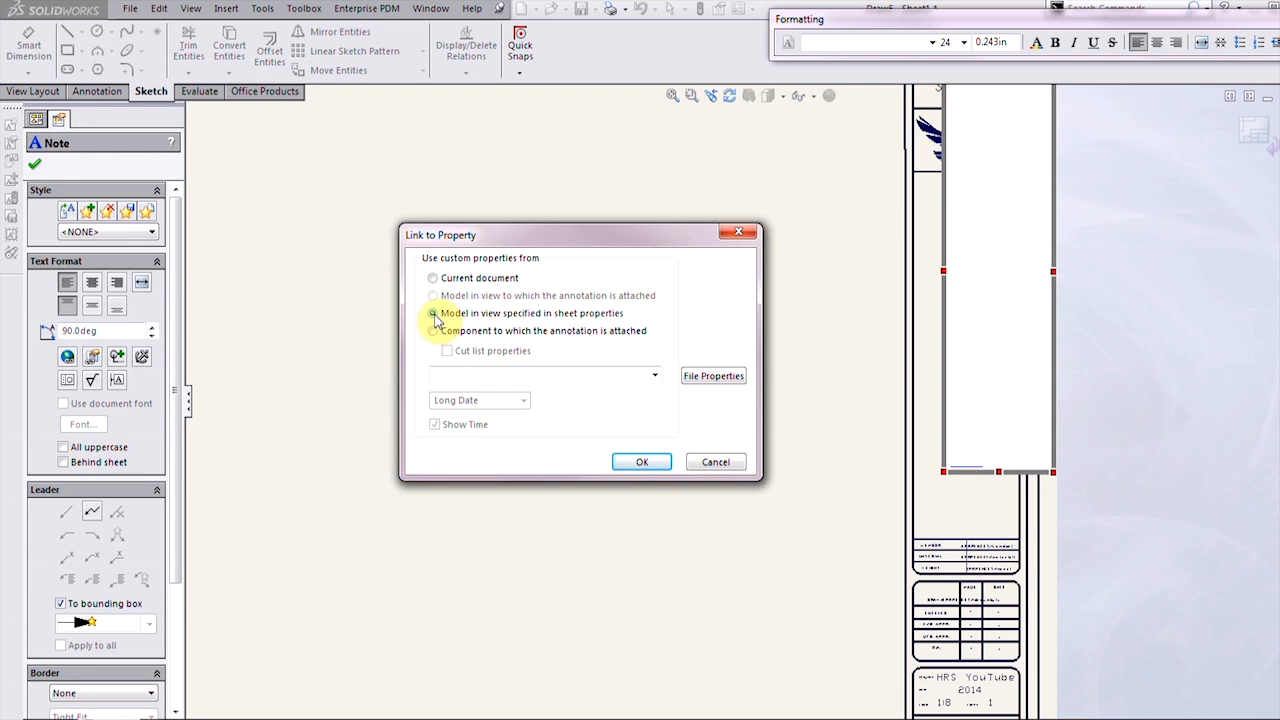
left_click(432, 312)
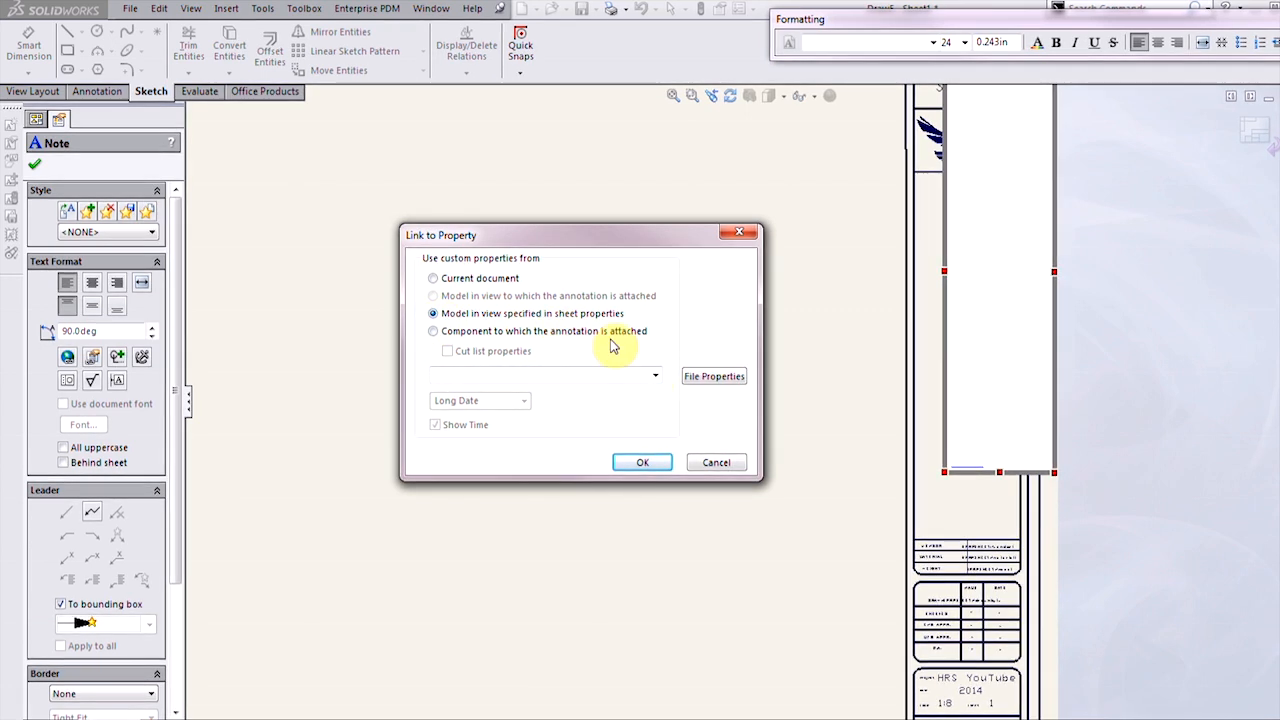
left_click(656, 376)
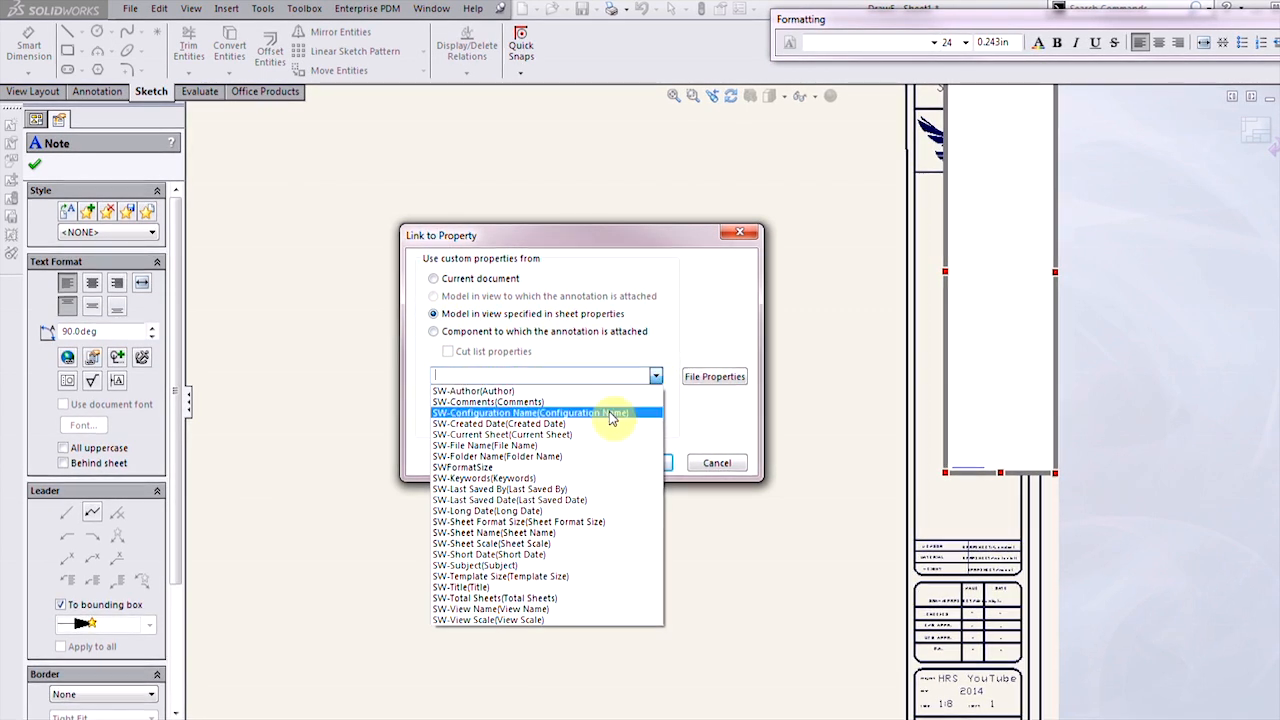
left_click(484, 444)
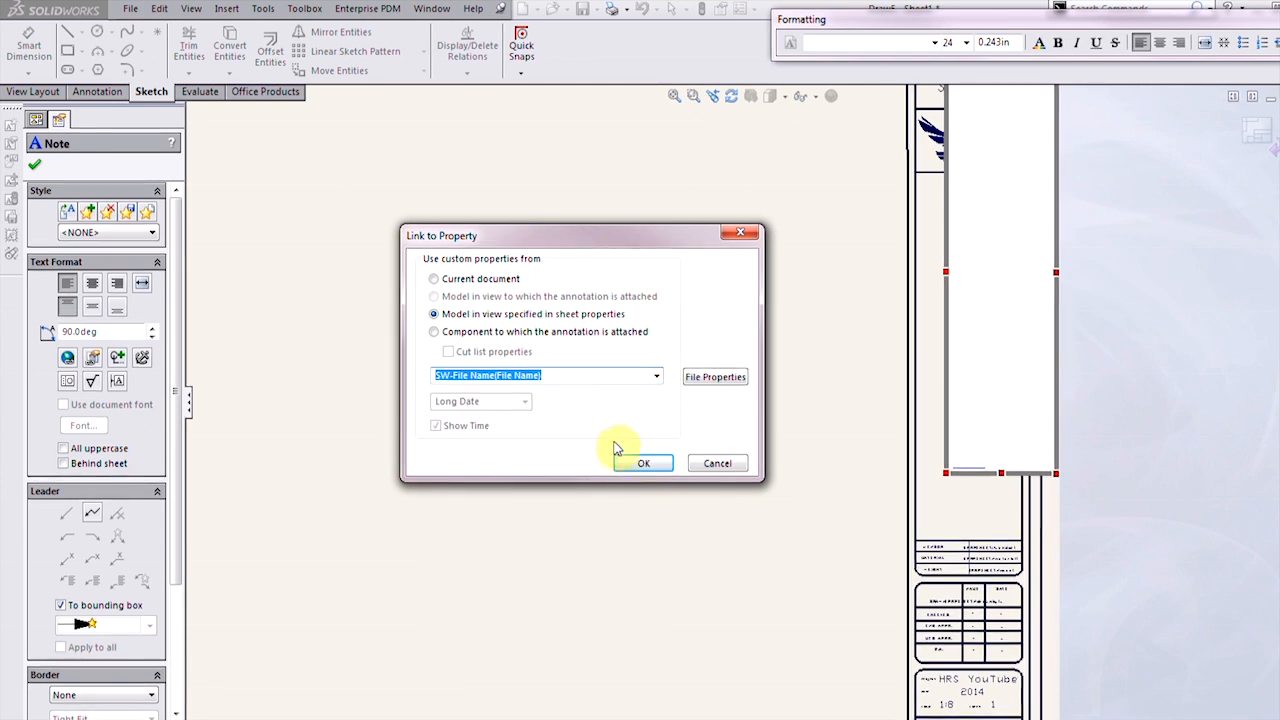
left_click(644, 464)
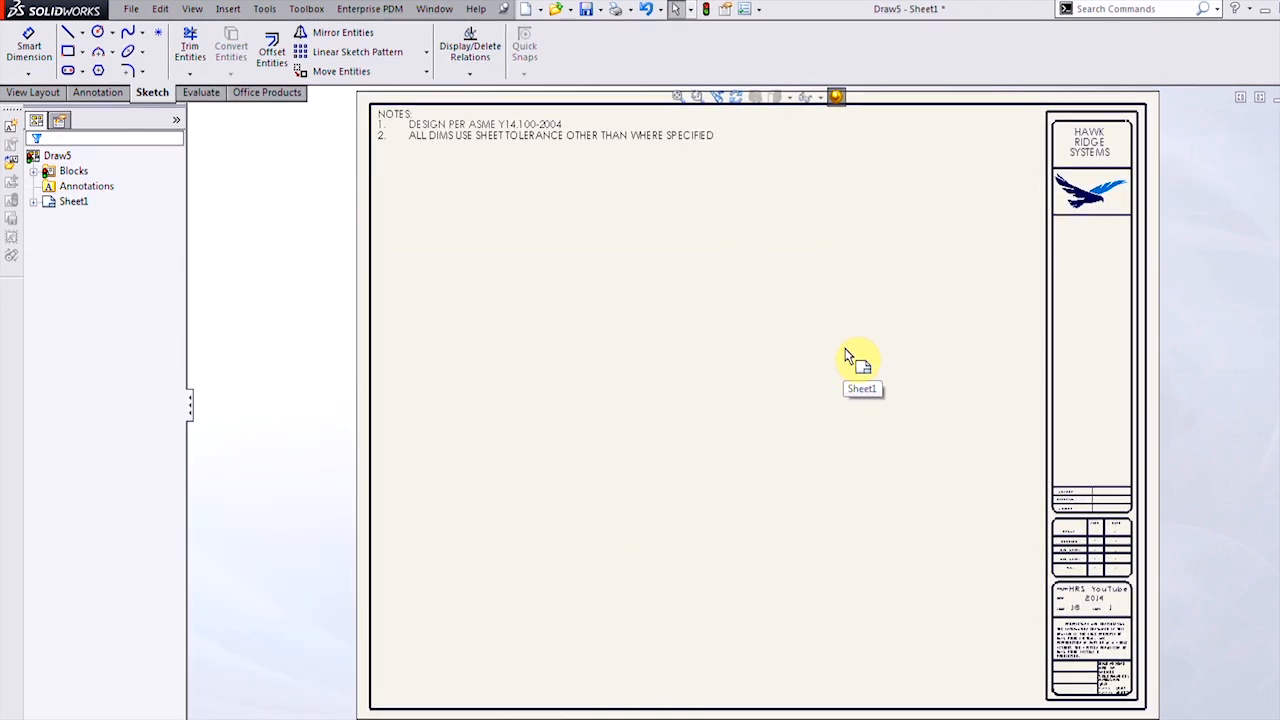
- Place five empty predefined views on the sheet, one set to Shaded With Edges
left_click(228, 8)
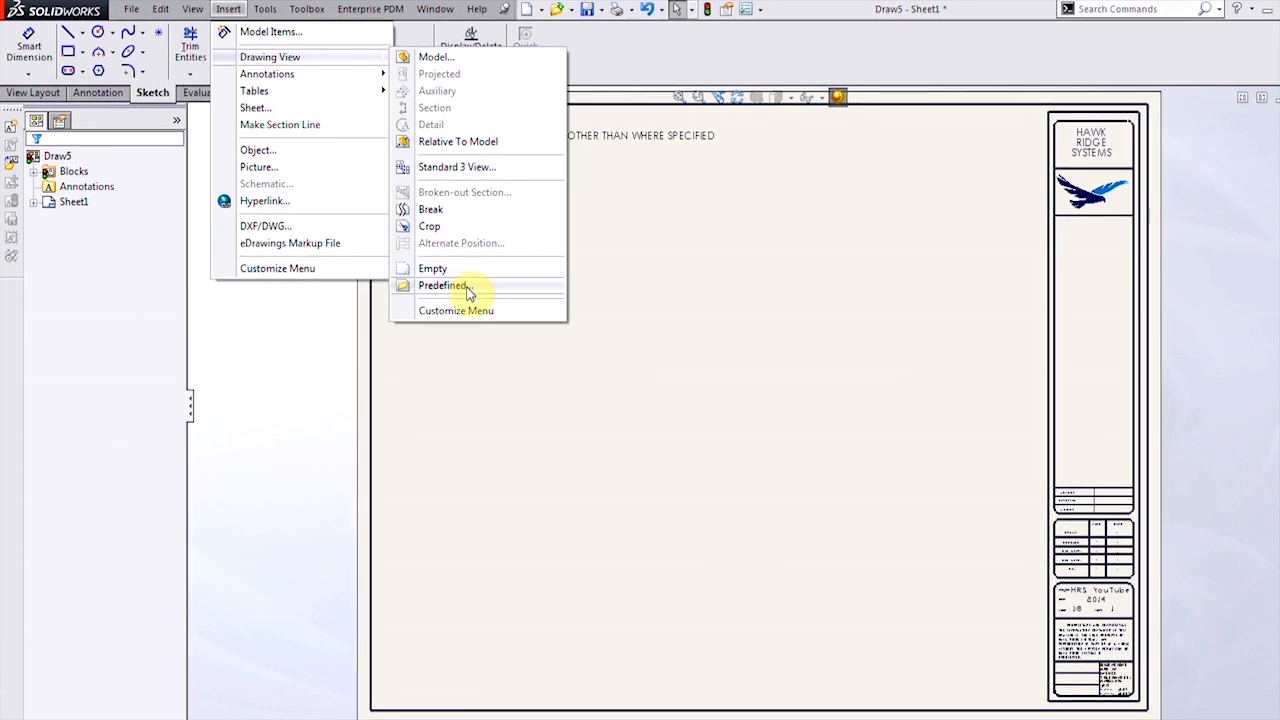
left_click(444, 284)
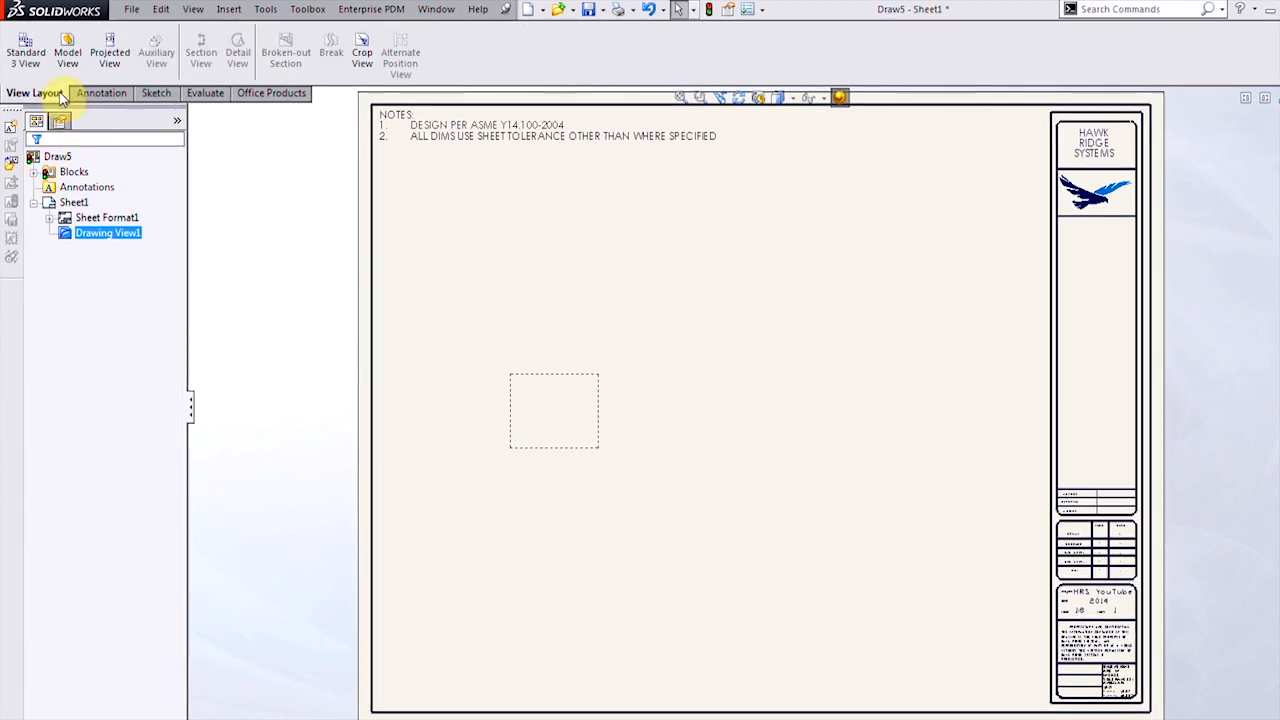
left_click(110, 50)
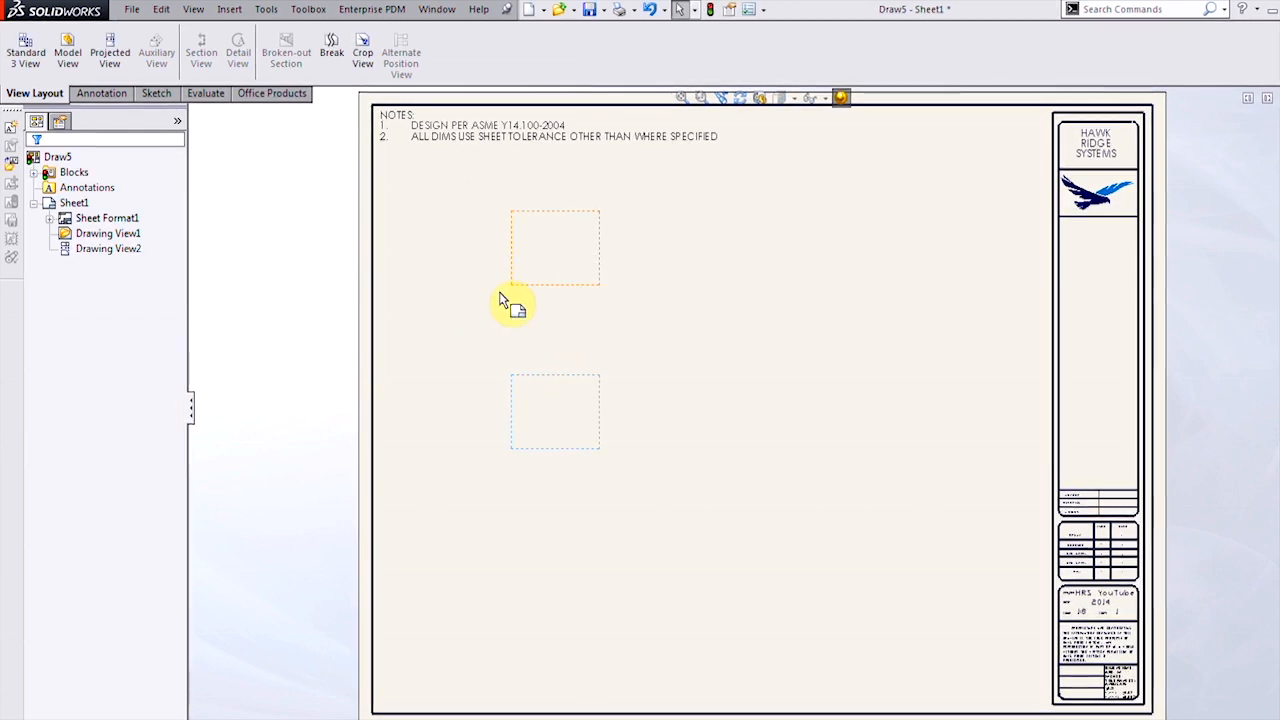
left_click(750, 412)
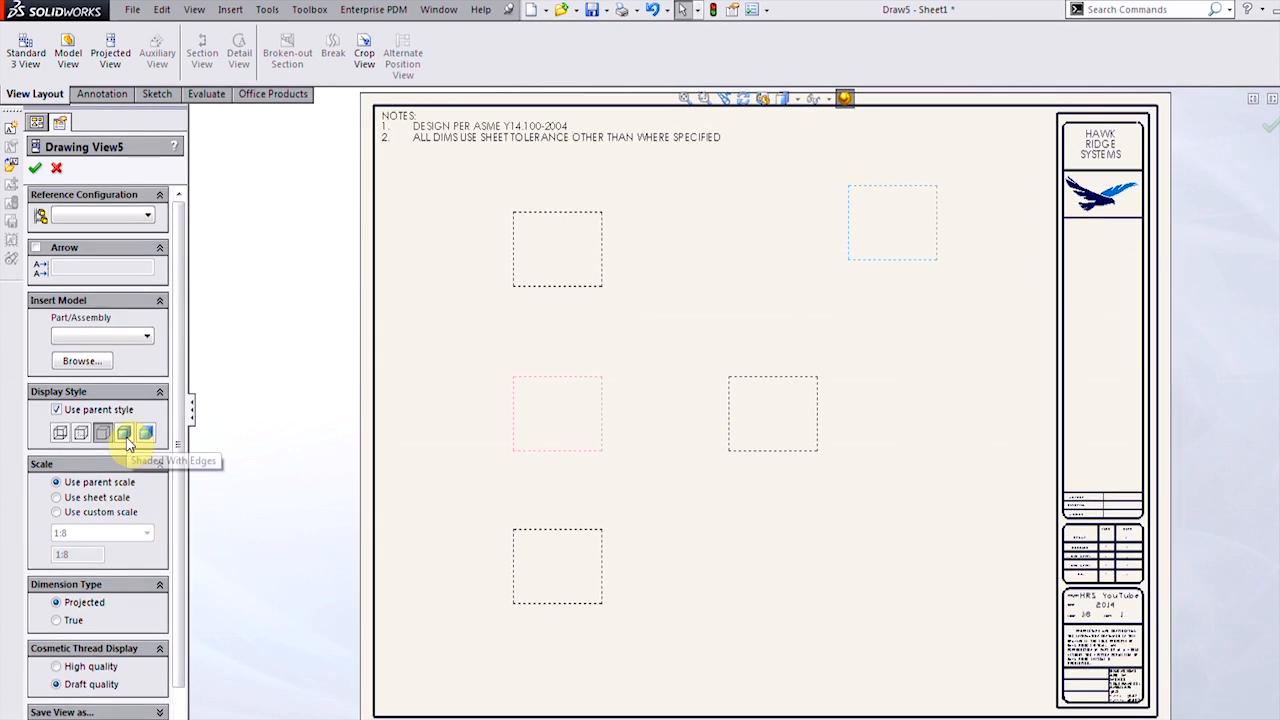
left_click(56, 408)
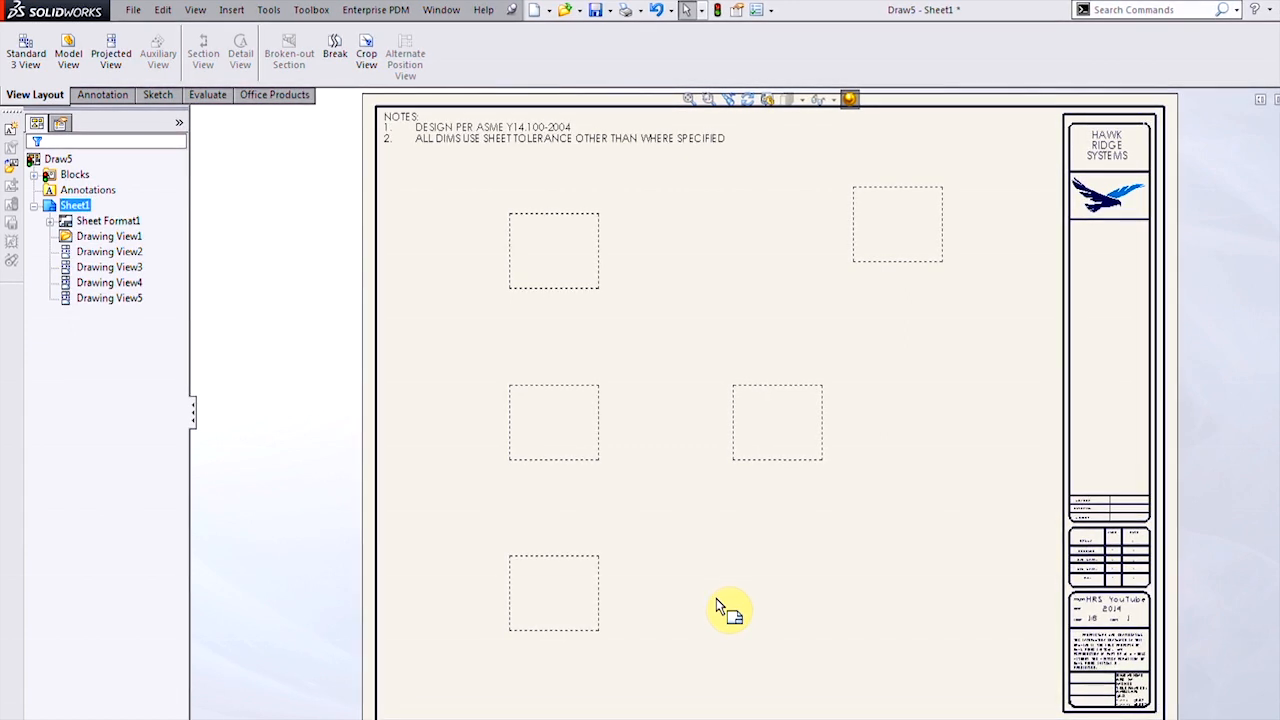
mouse_move(844, 556)
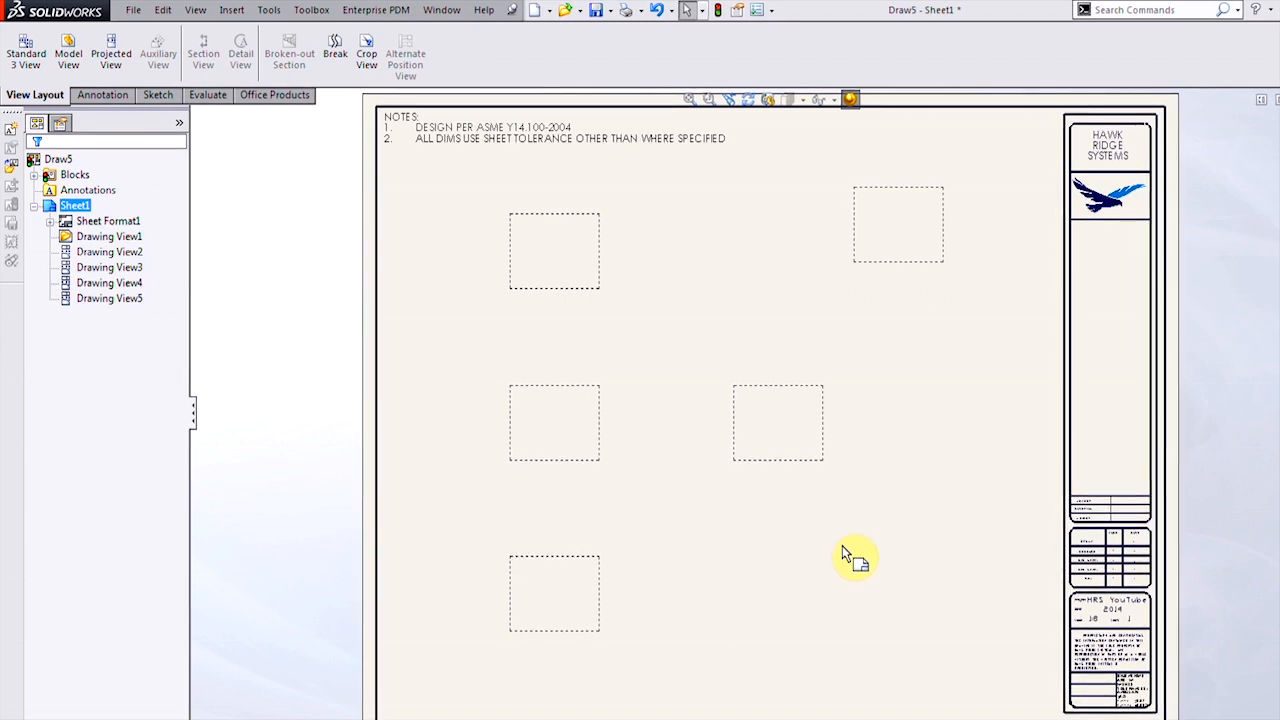
- Set the sheet properties to 1:1 scale with third-angle projection
right_click(844, 556)
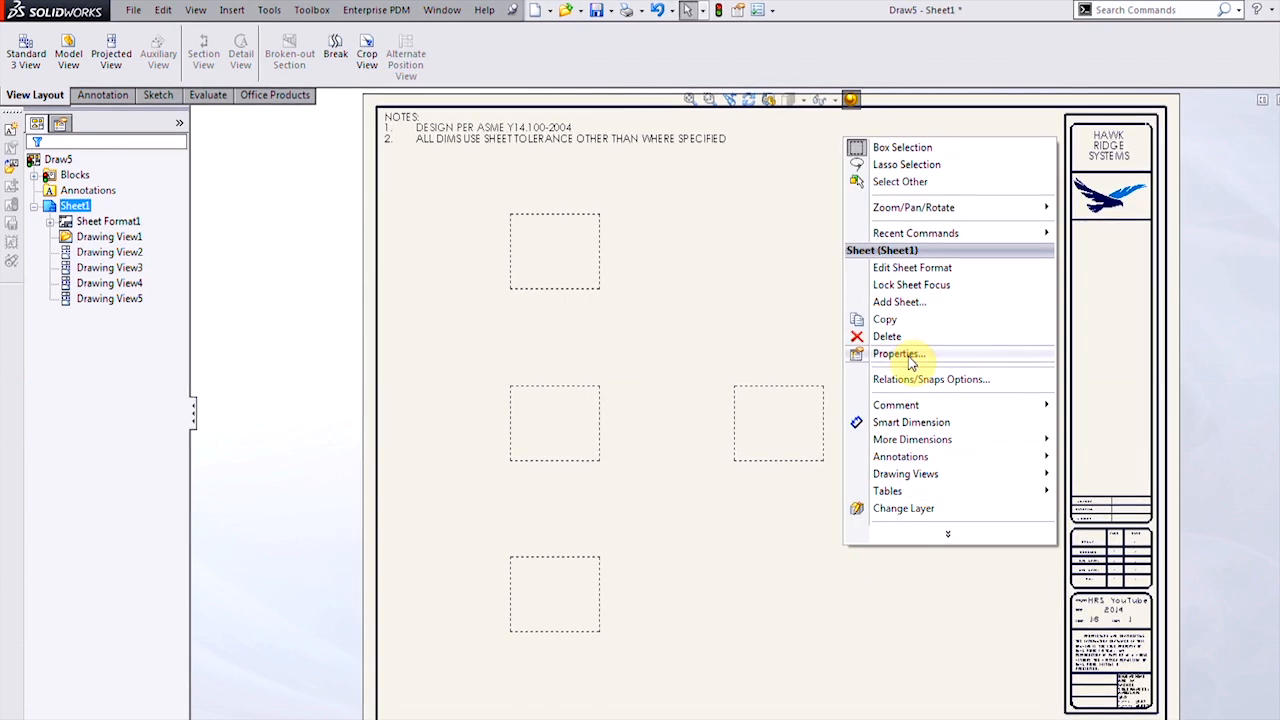
left_click(896, 352)
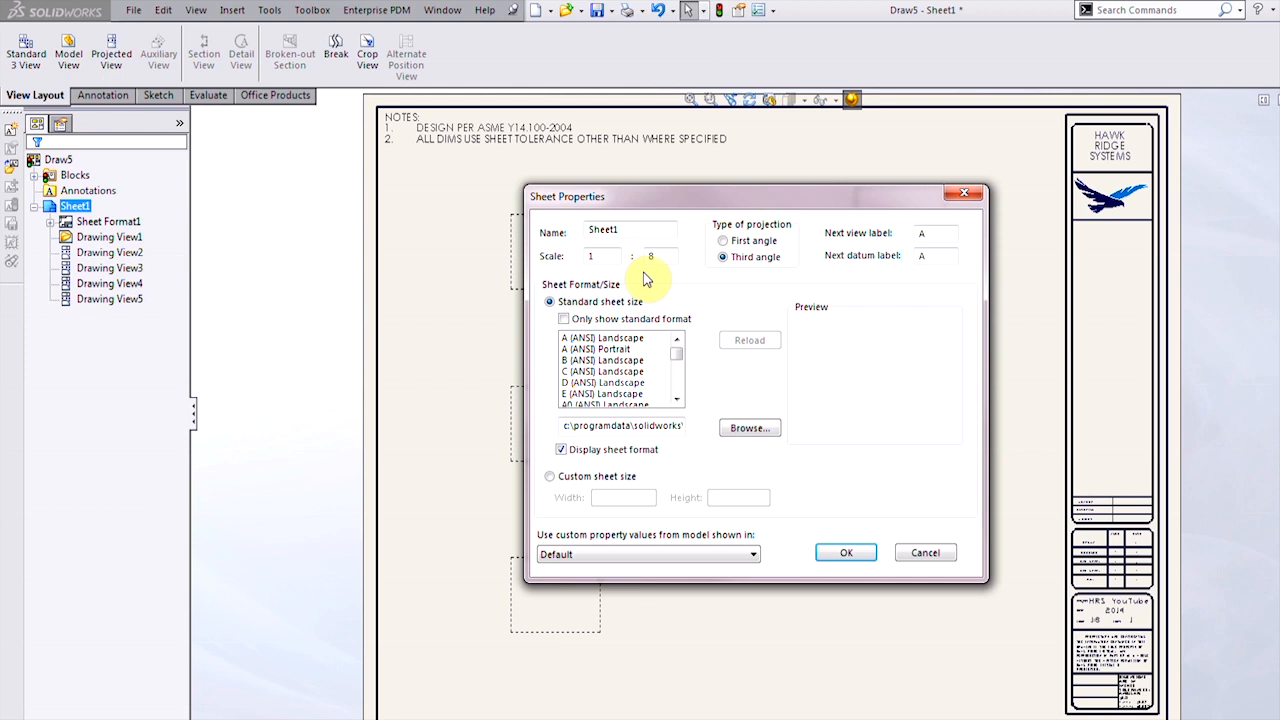
left_click(660, 256)
type("1")
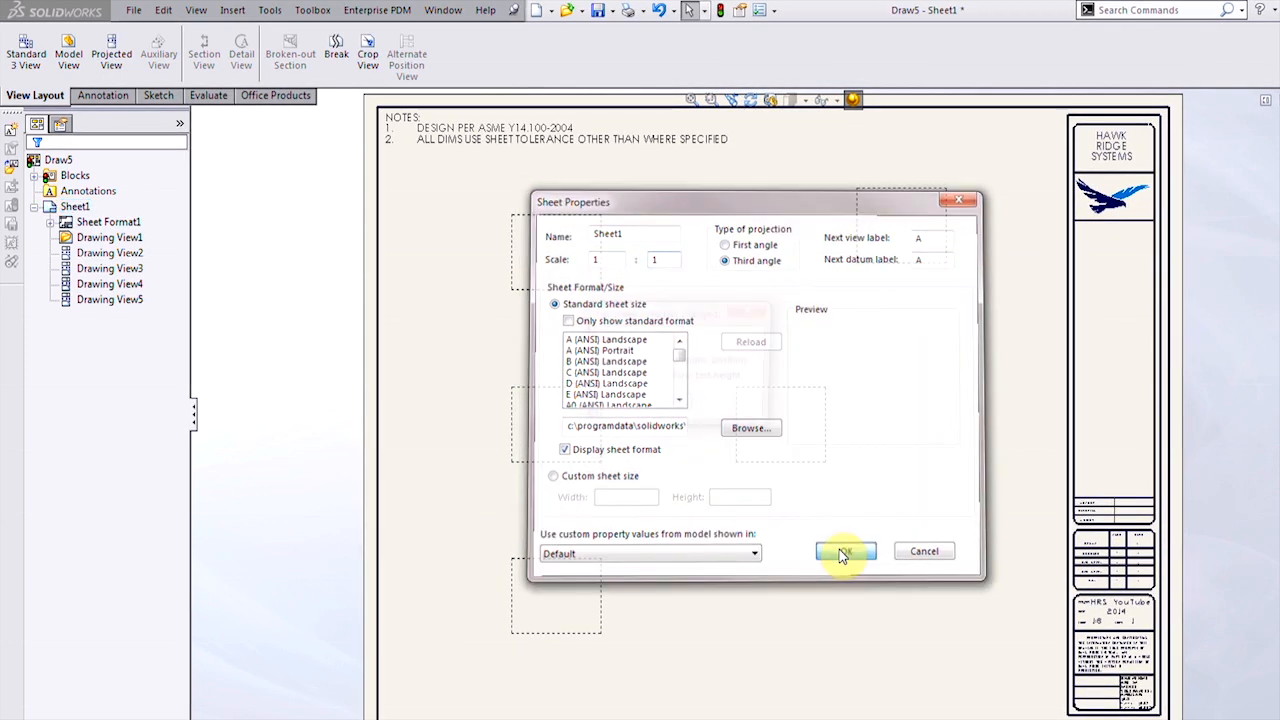
left_click(844, 552)
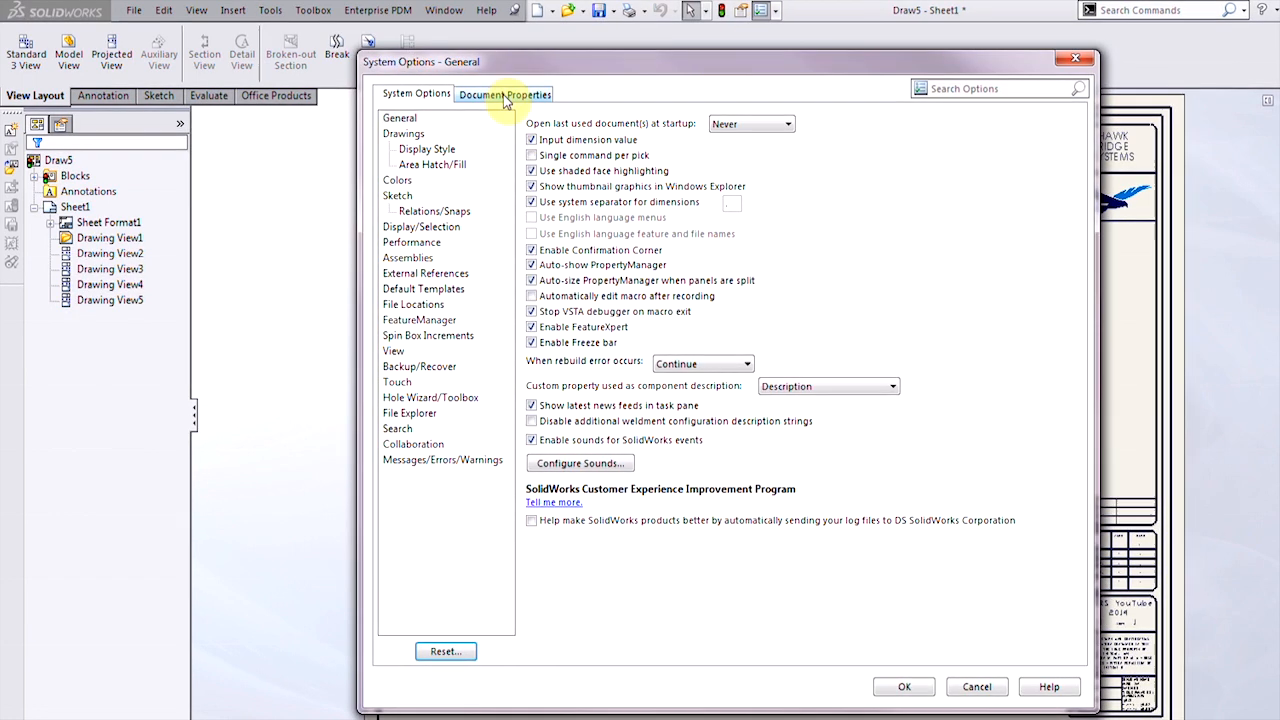
- Review document units, then enable Detailing auto-insert of dimensions marked for drawing
left_click(504, 94)
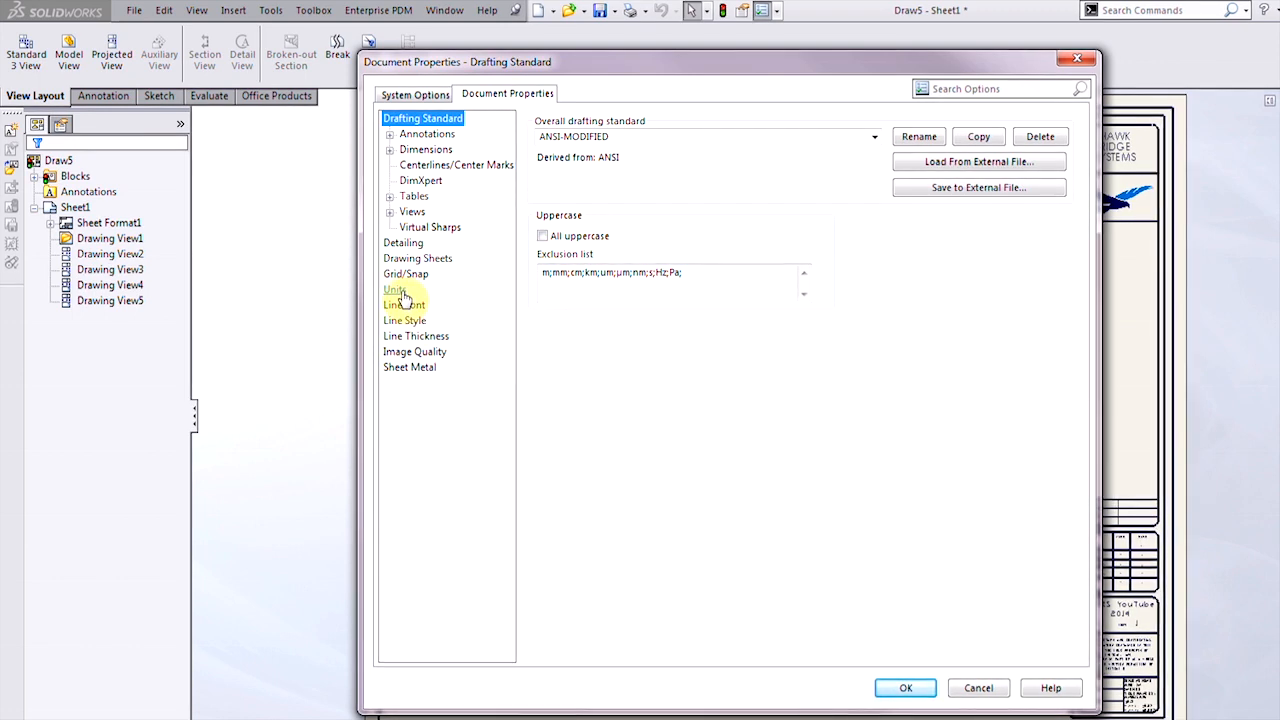
left_click(394, 288)
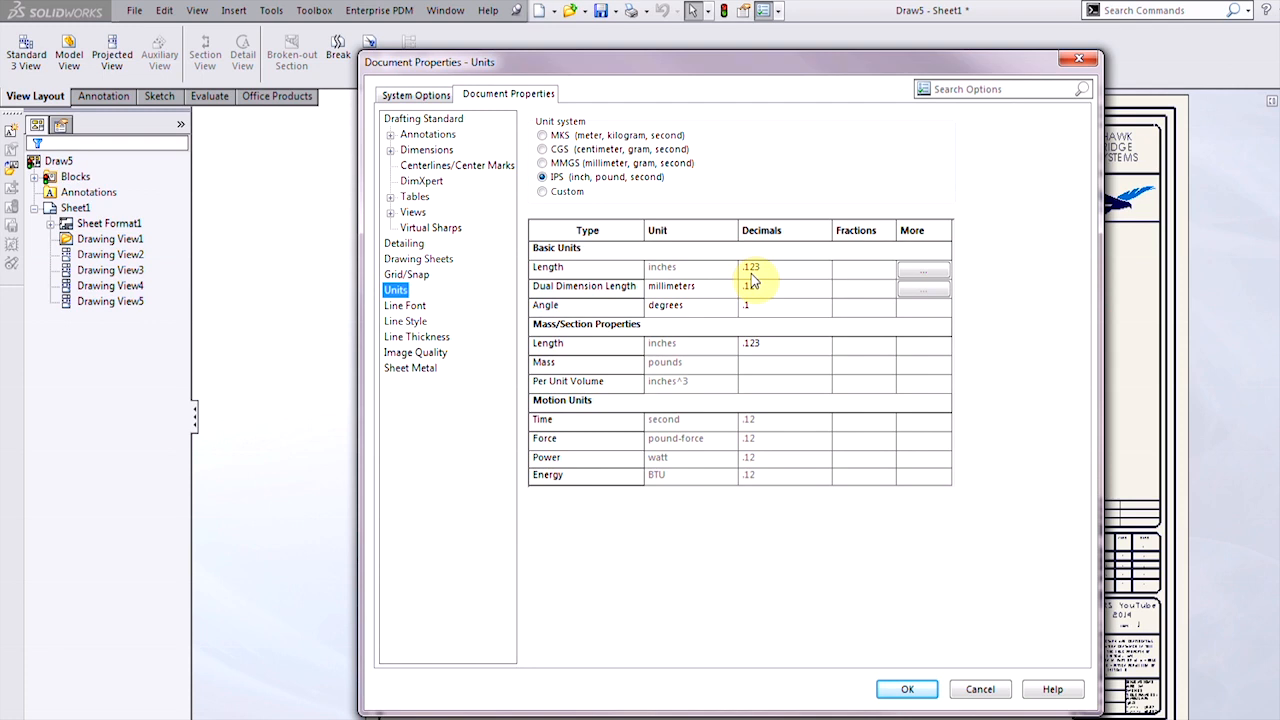
left_click(404, 244)
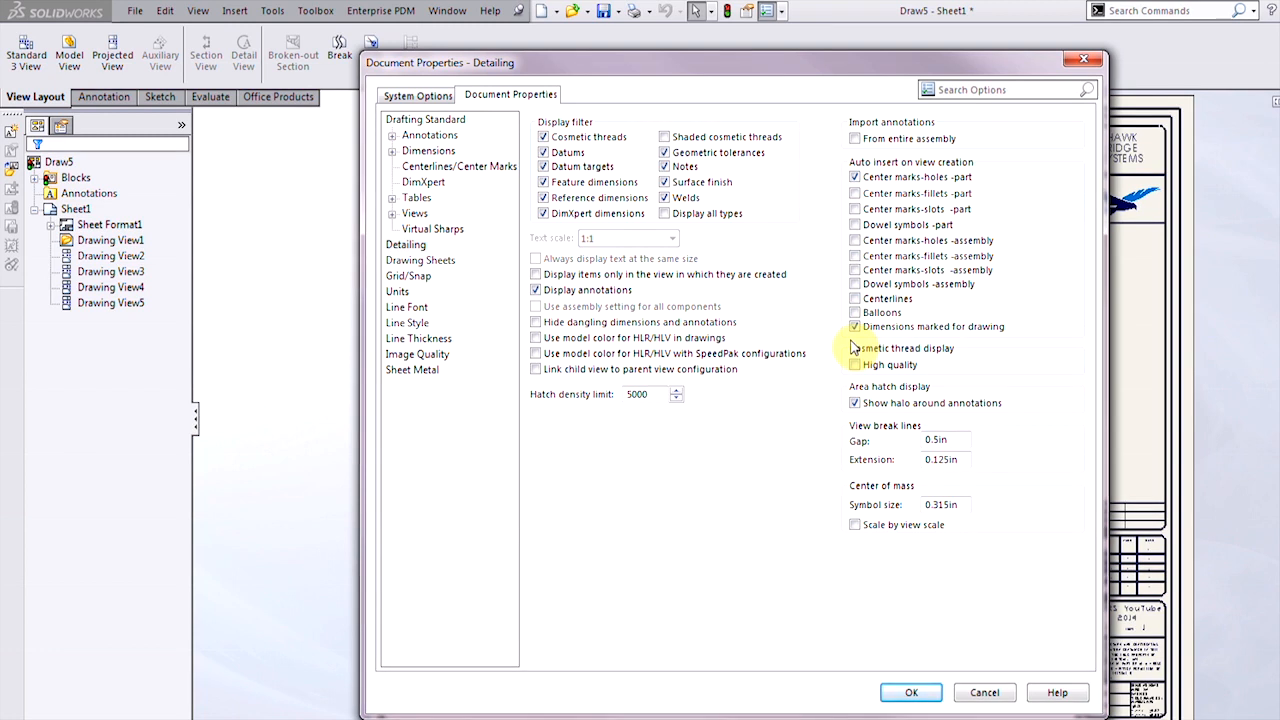
left_click(910, 692)
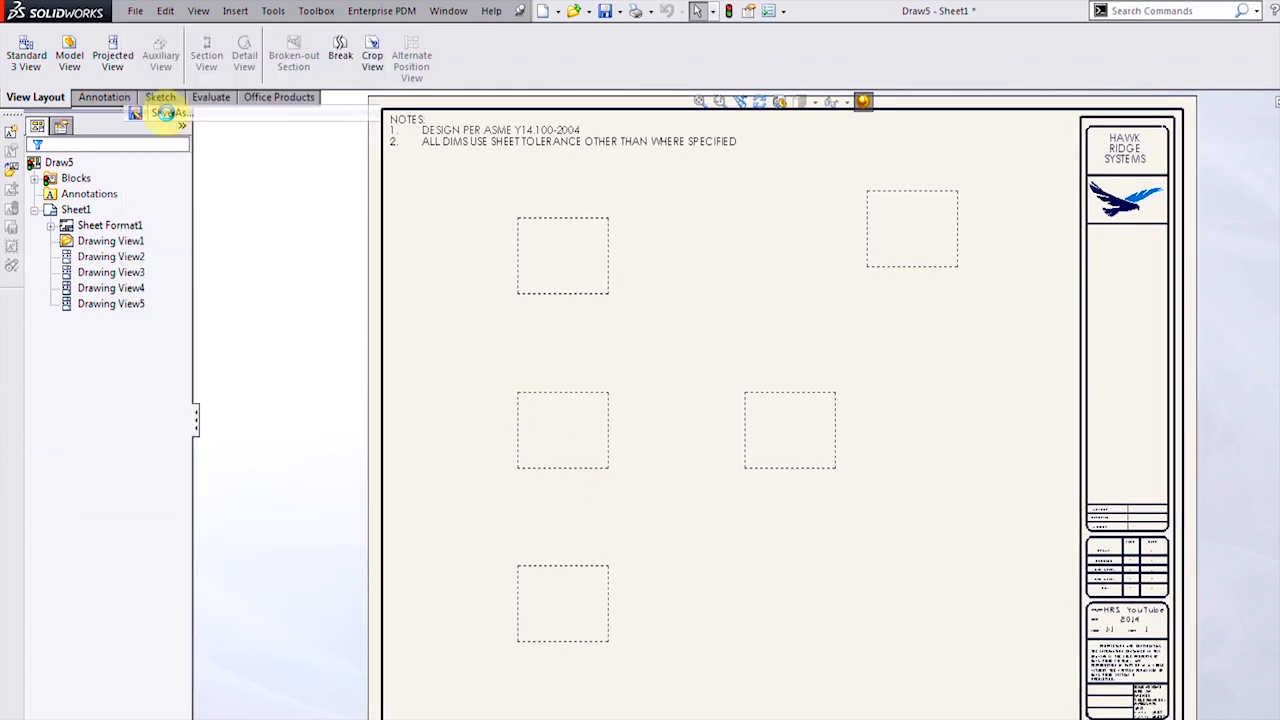
- Save the drawing as drawing template QuickDrawing (*.drwdot) in the Tutorial templates folder
left_click(1072, 432)
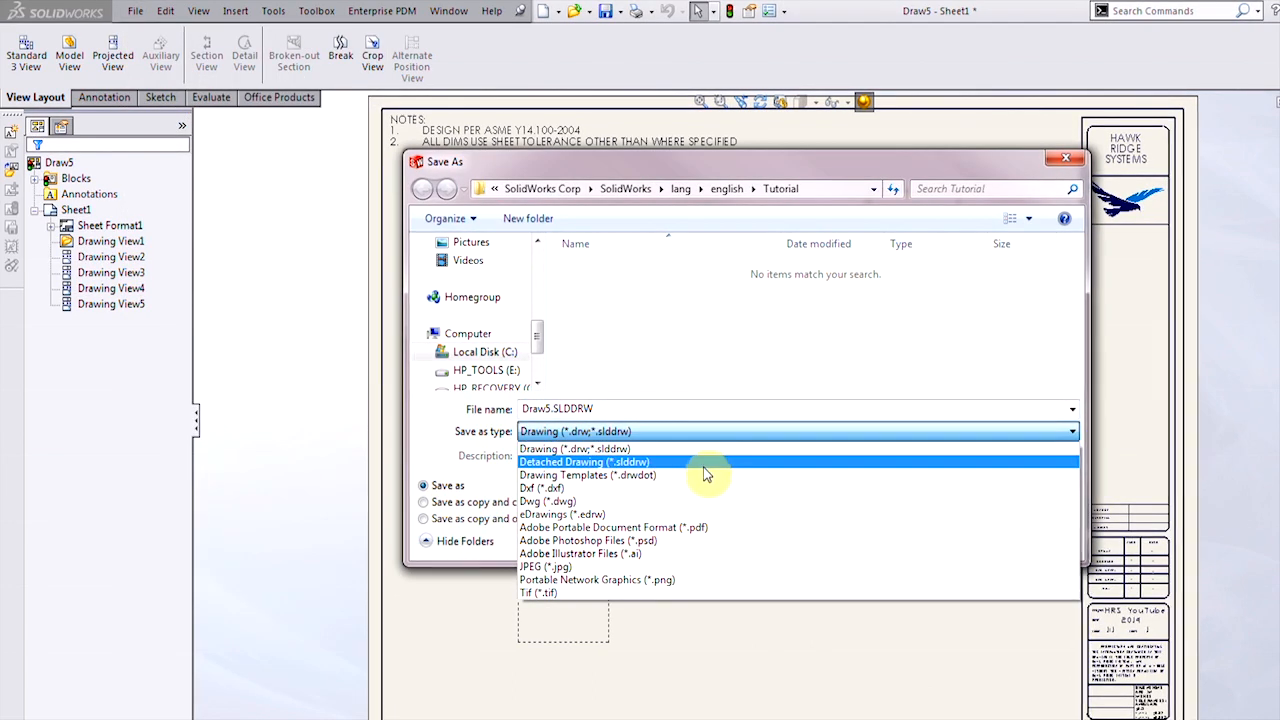
left_click(588, 476)
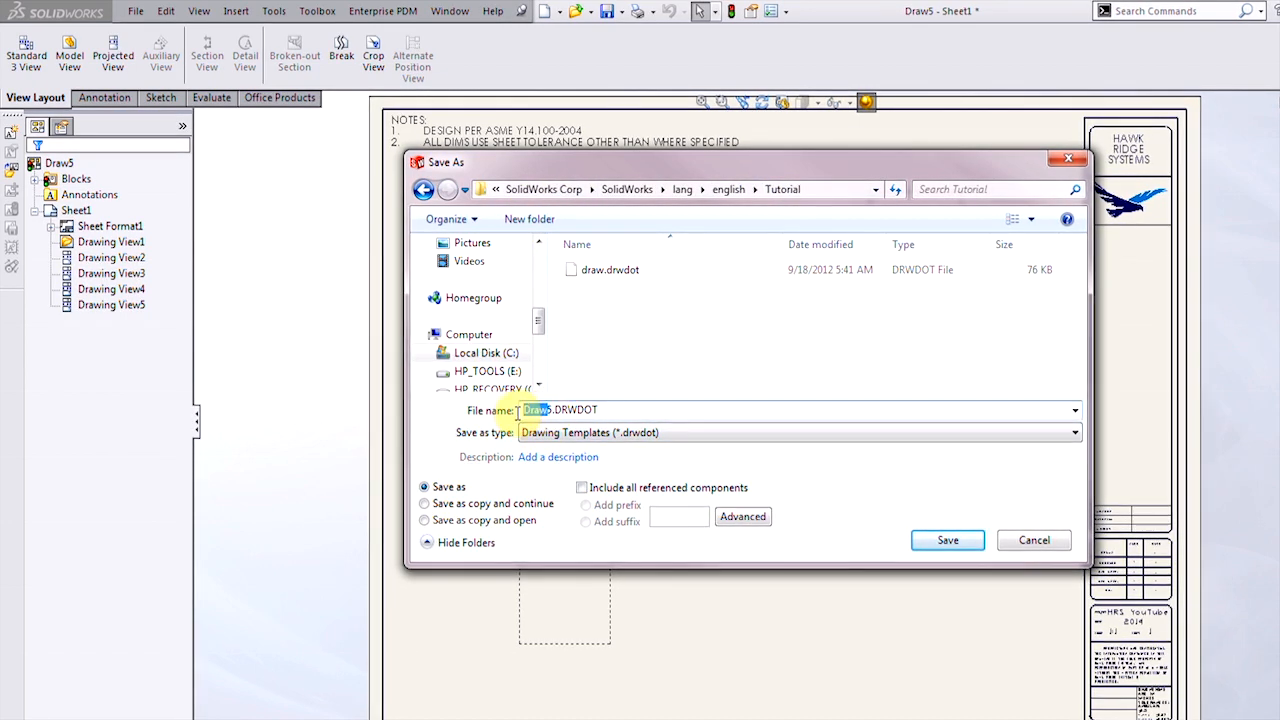
type("Quick")
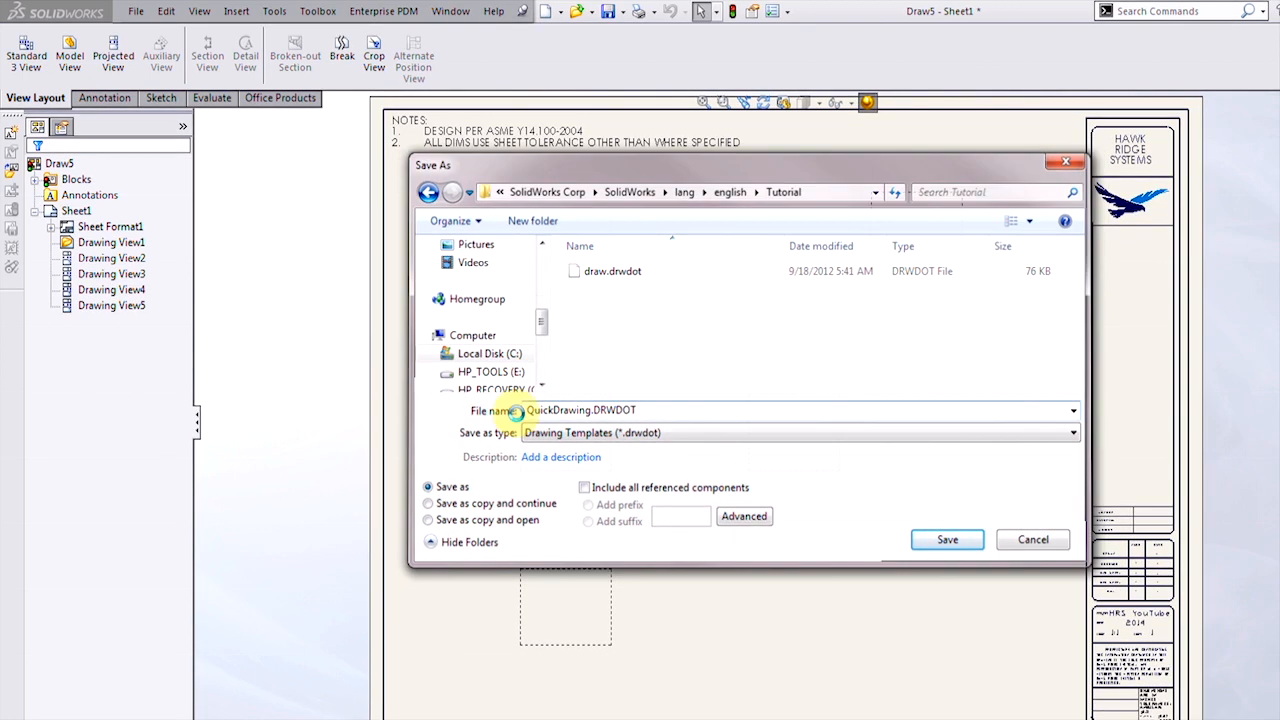
left_click(946, 540)
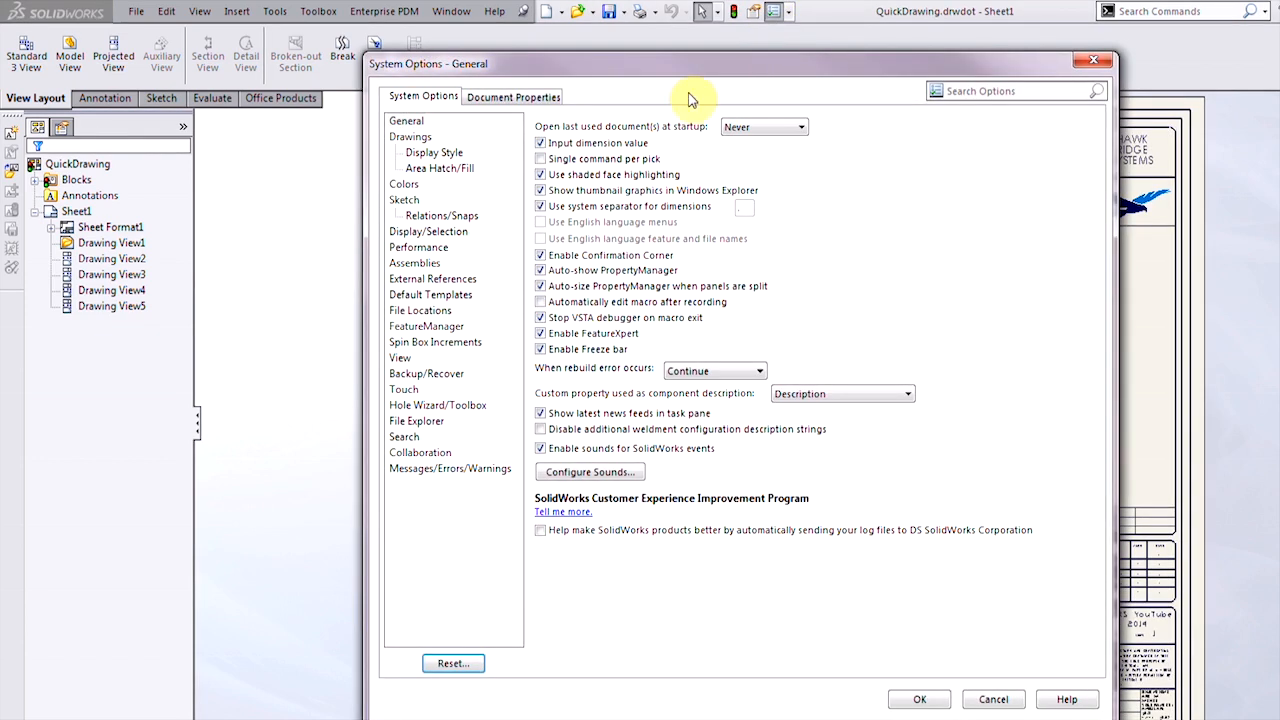
- View the Document Templates folders on the File Locations system options page
left_click(420, 310)
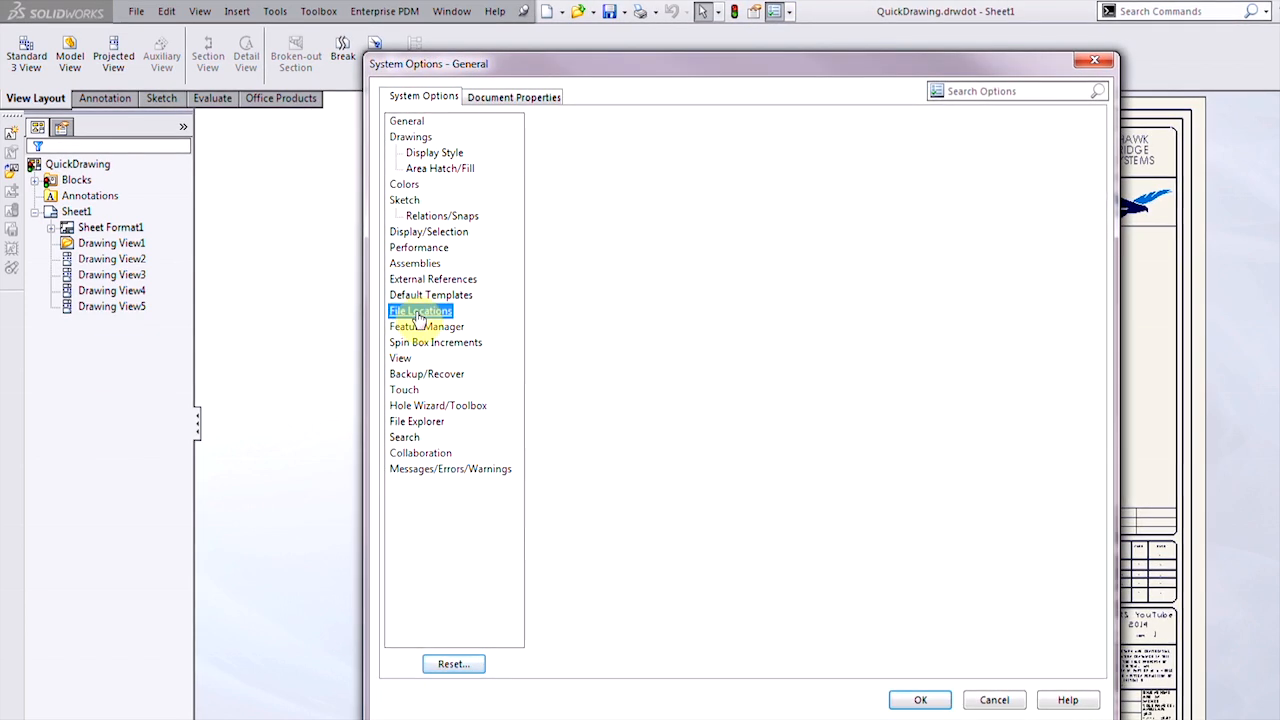
left_click(420, 312)
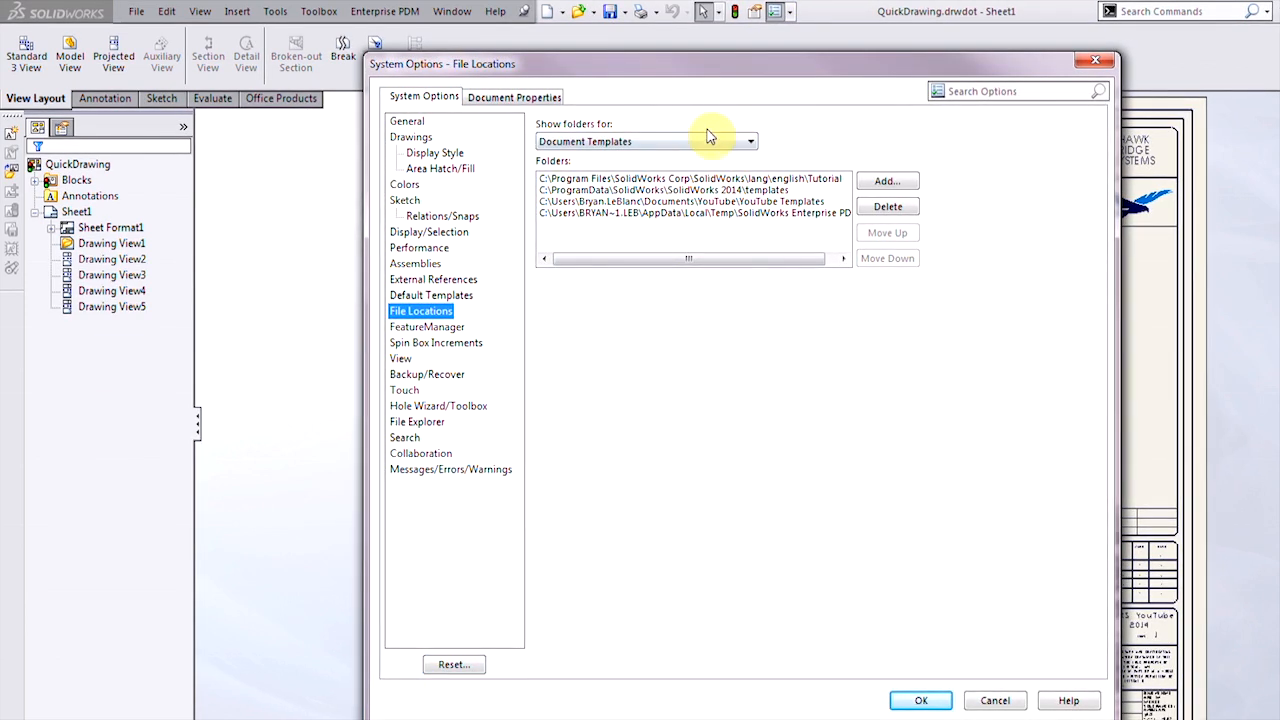
mouse_move(698, 380)
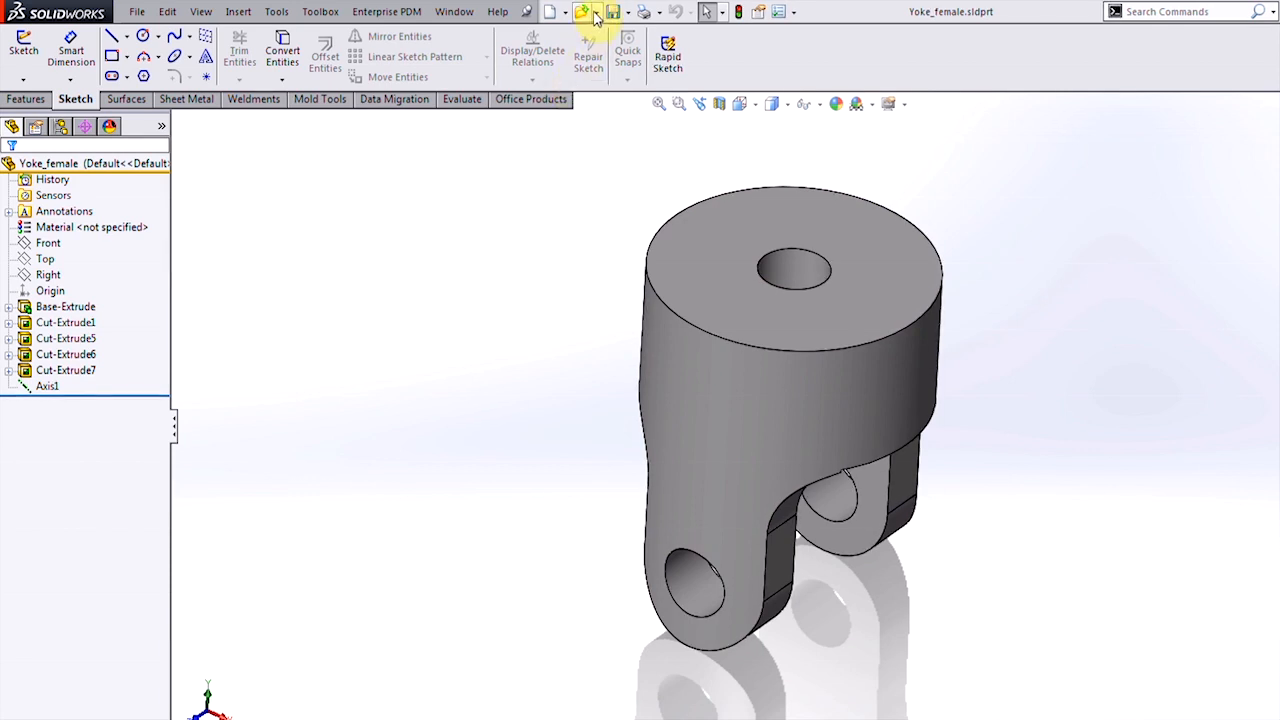
- Make a Yoke_female drawing from the QuickDrawing template on the Tutorial tab
left_click(596, 12)
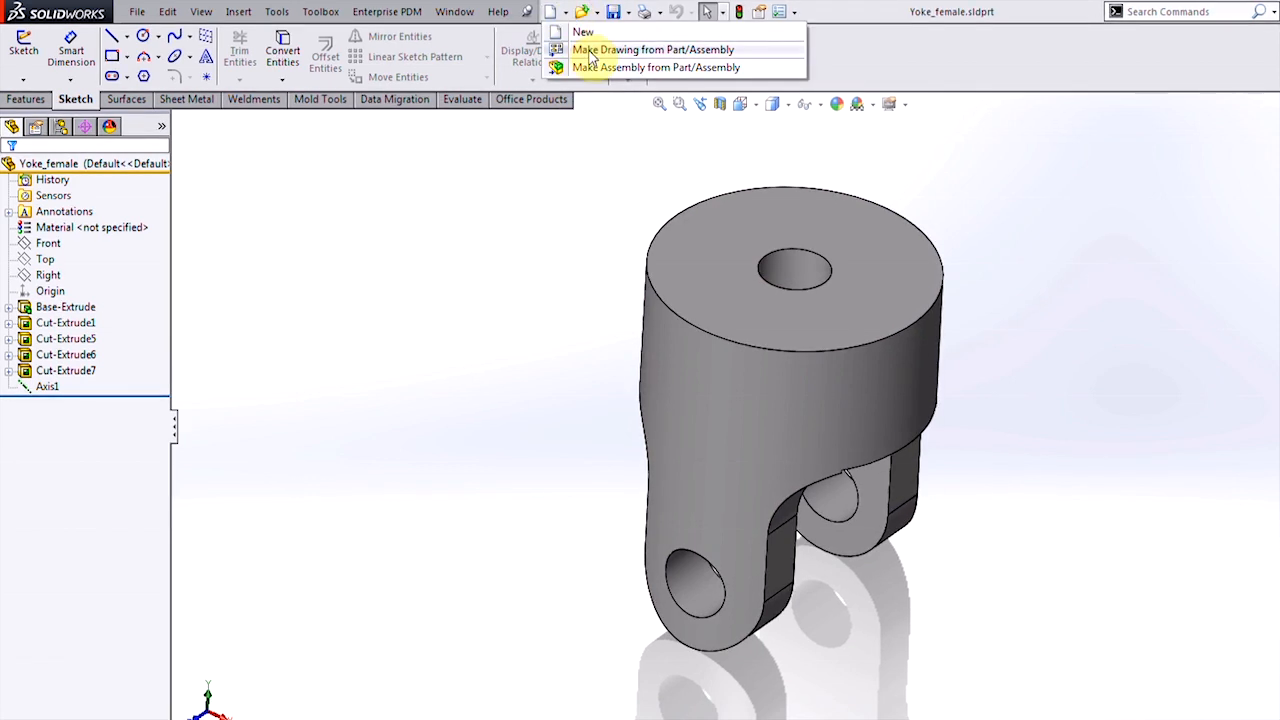
left_click(584, 32)
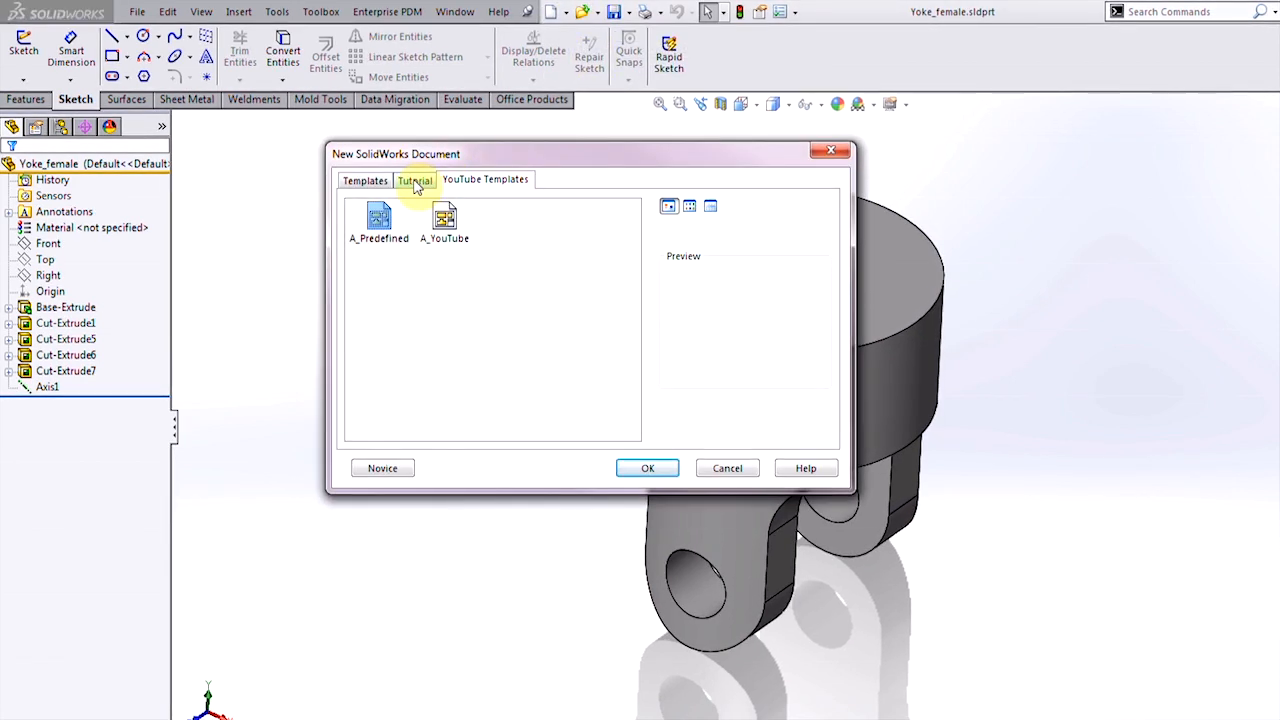
left_click(414, 180)
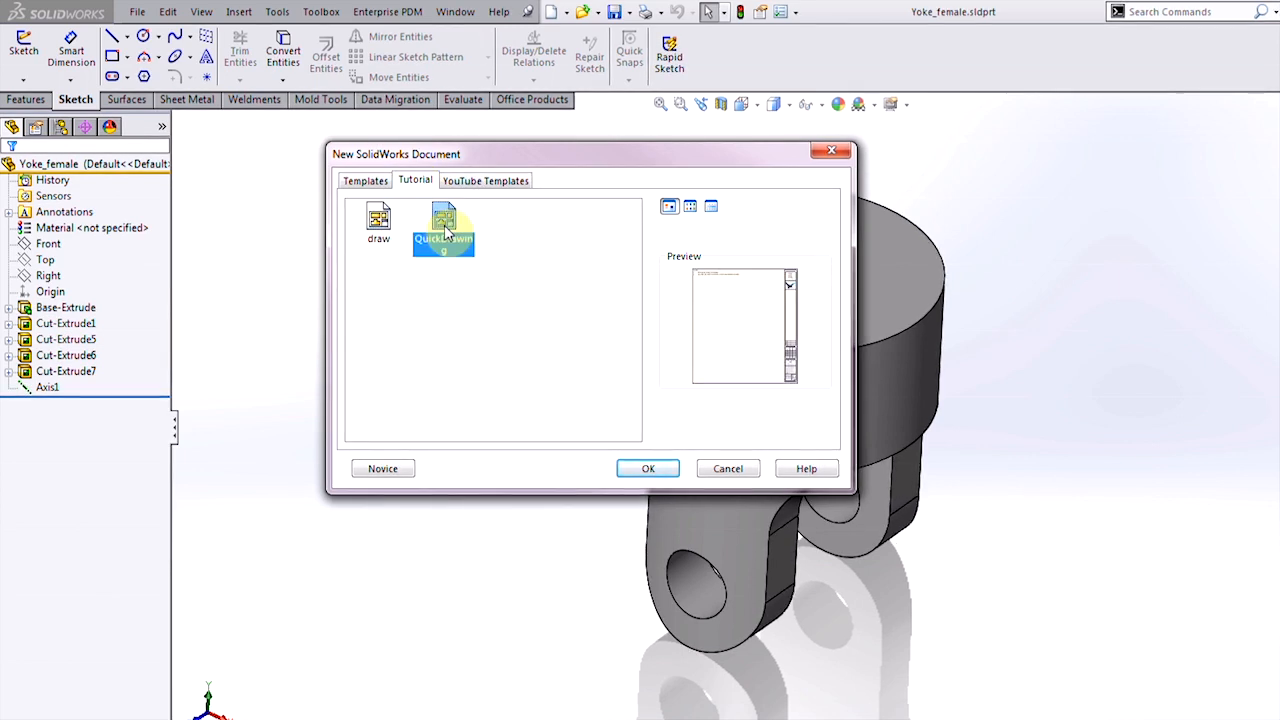
left_click(648, 468)
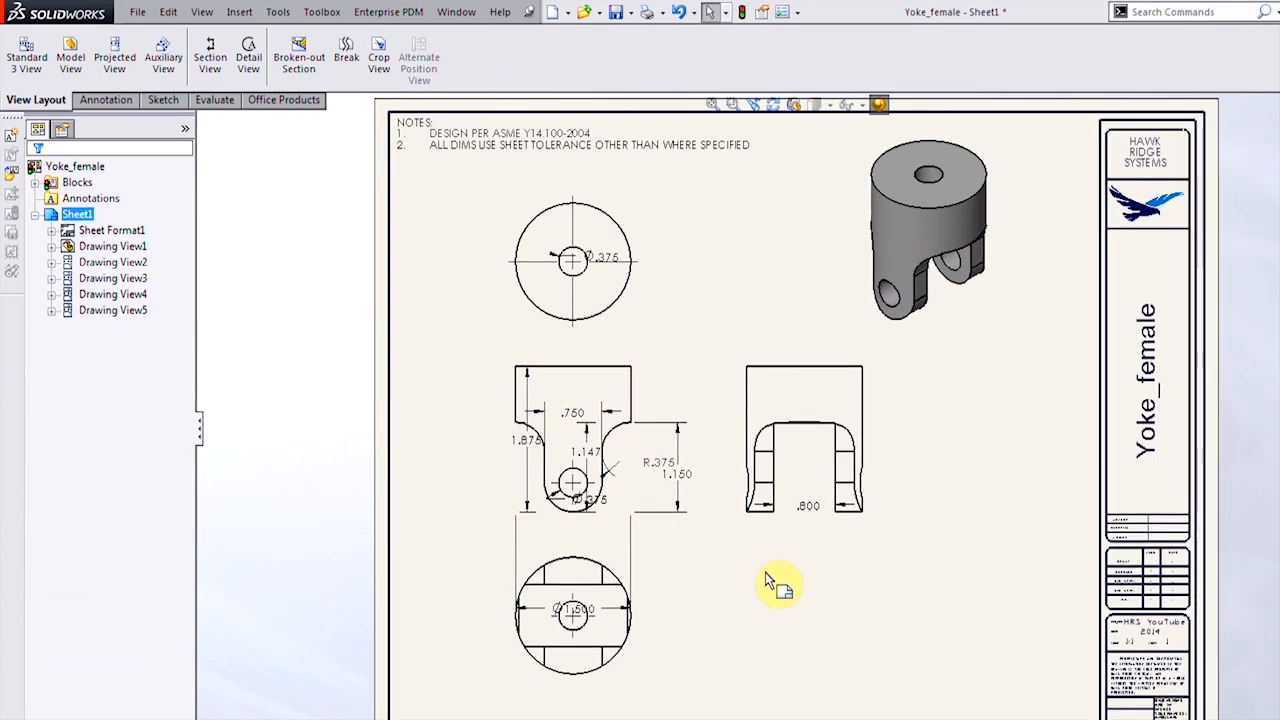
mouse_move(800, 620)
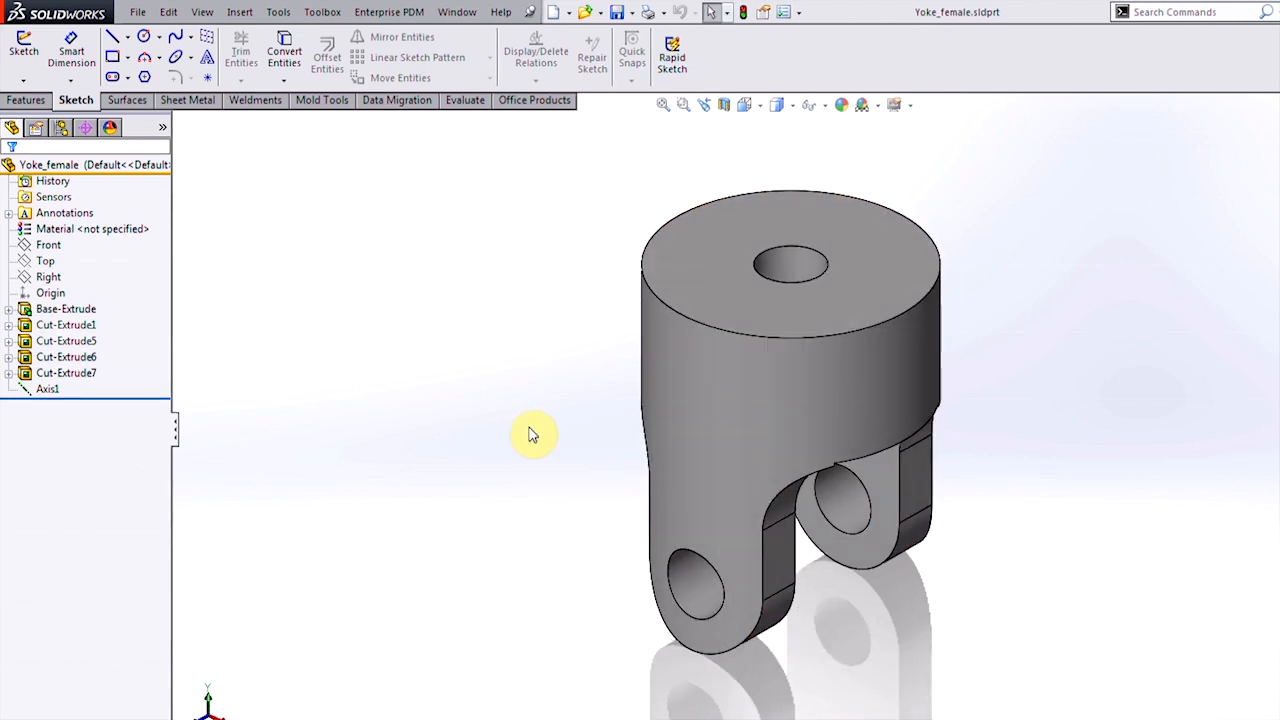
left_click(66, 308)
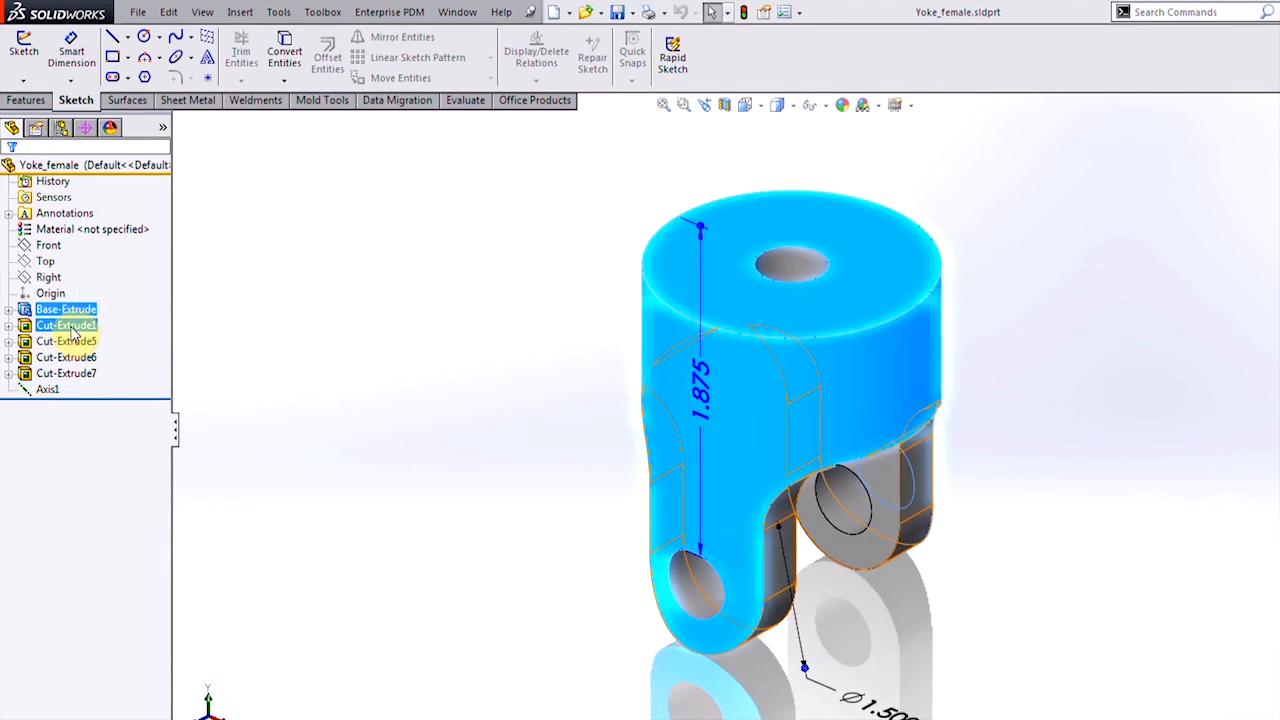
left_click(66, 356)
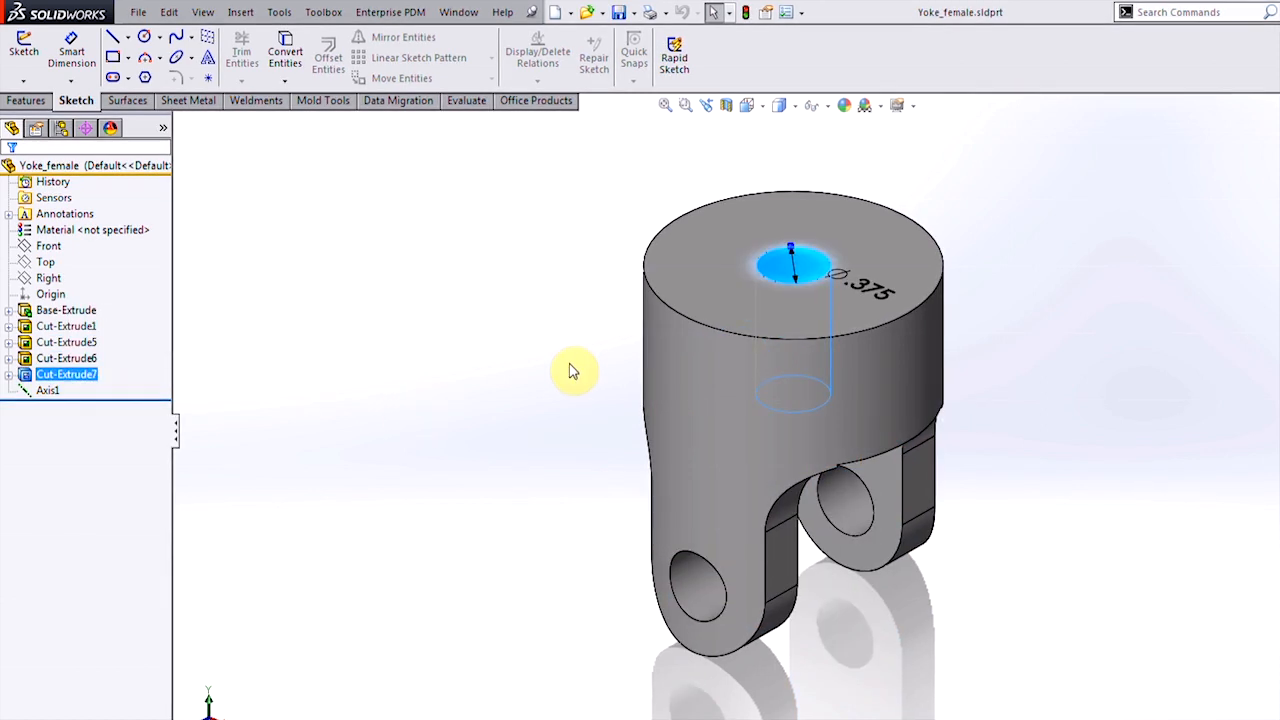
left_click(570, 368)
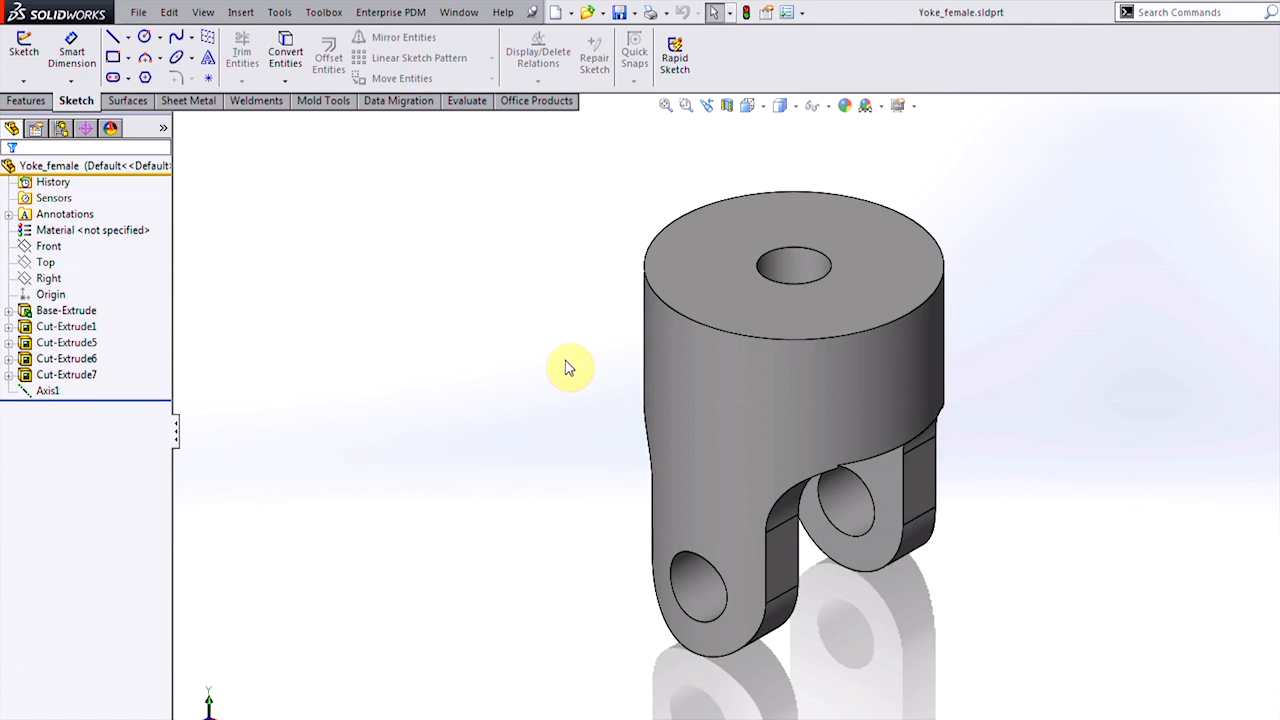